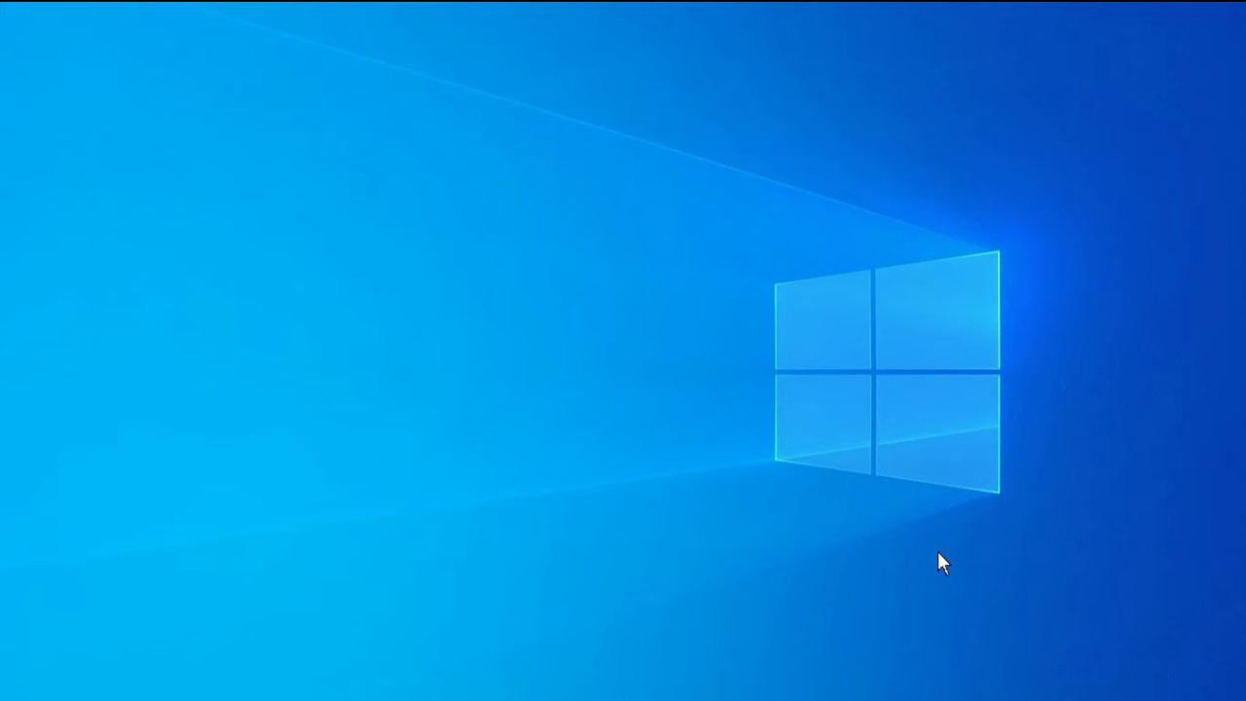
mouse_move(927, 557)
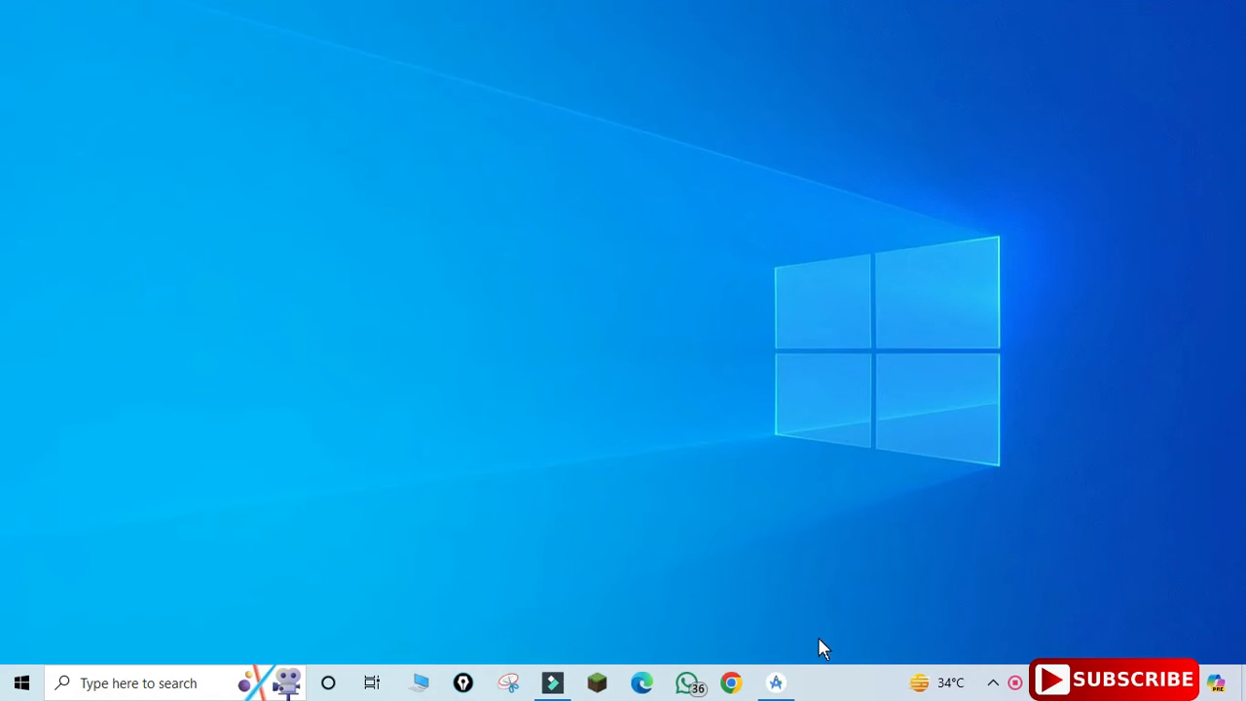
Launch Android Studio from the taskbar to reach its welcome screen.
click(775, 681)
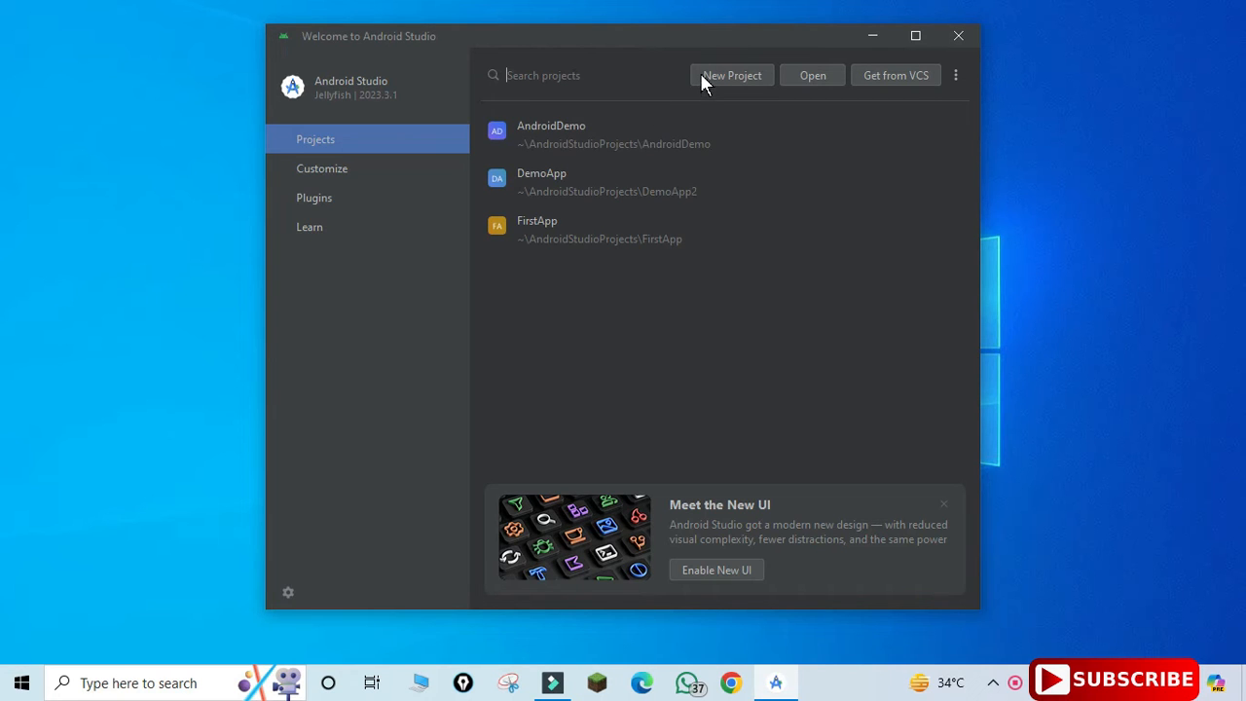
Start a New Project with the Empty Views Activity template and continue to its settings.
click(732, 74)
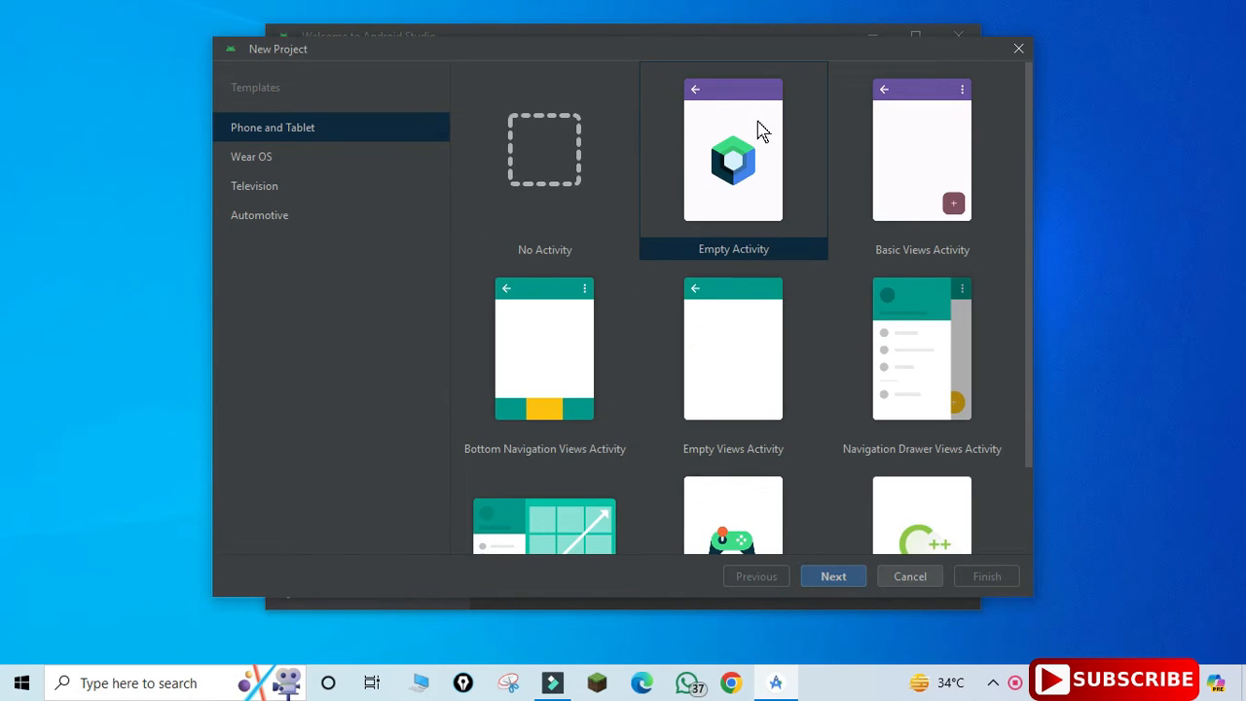
mouse_move(802, 316)
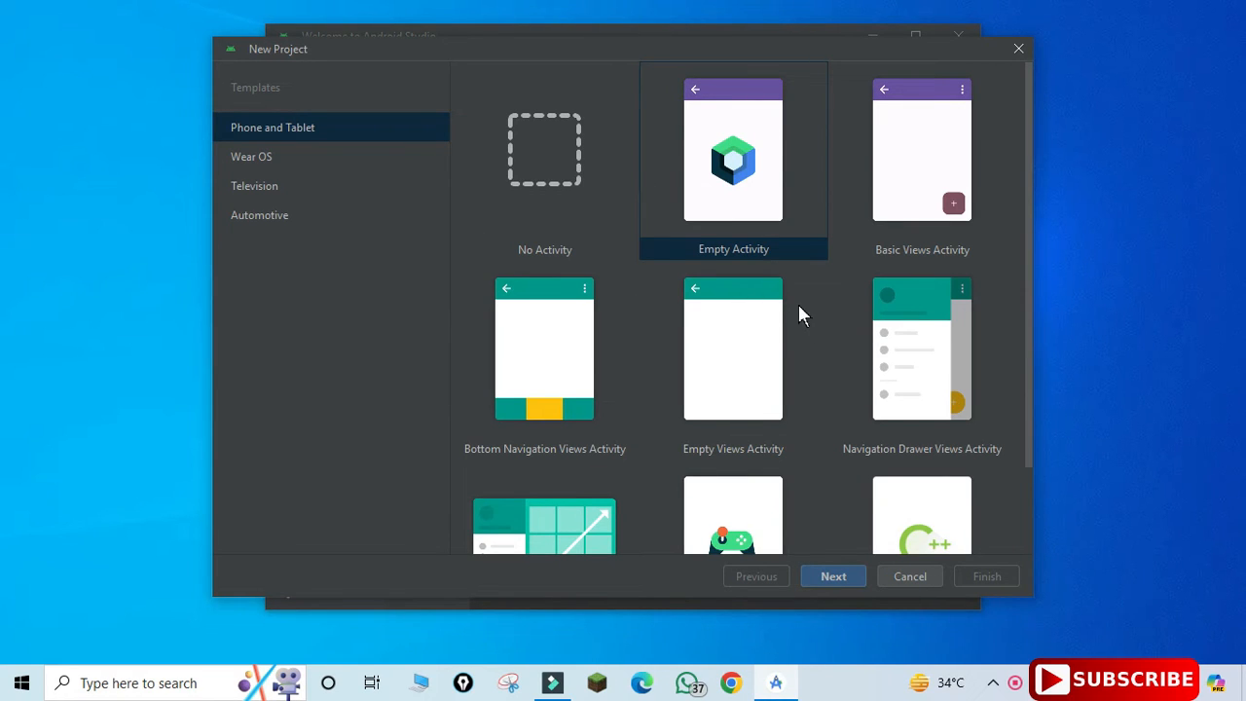
mouse_move(743, 362)
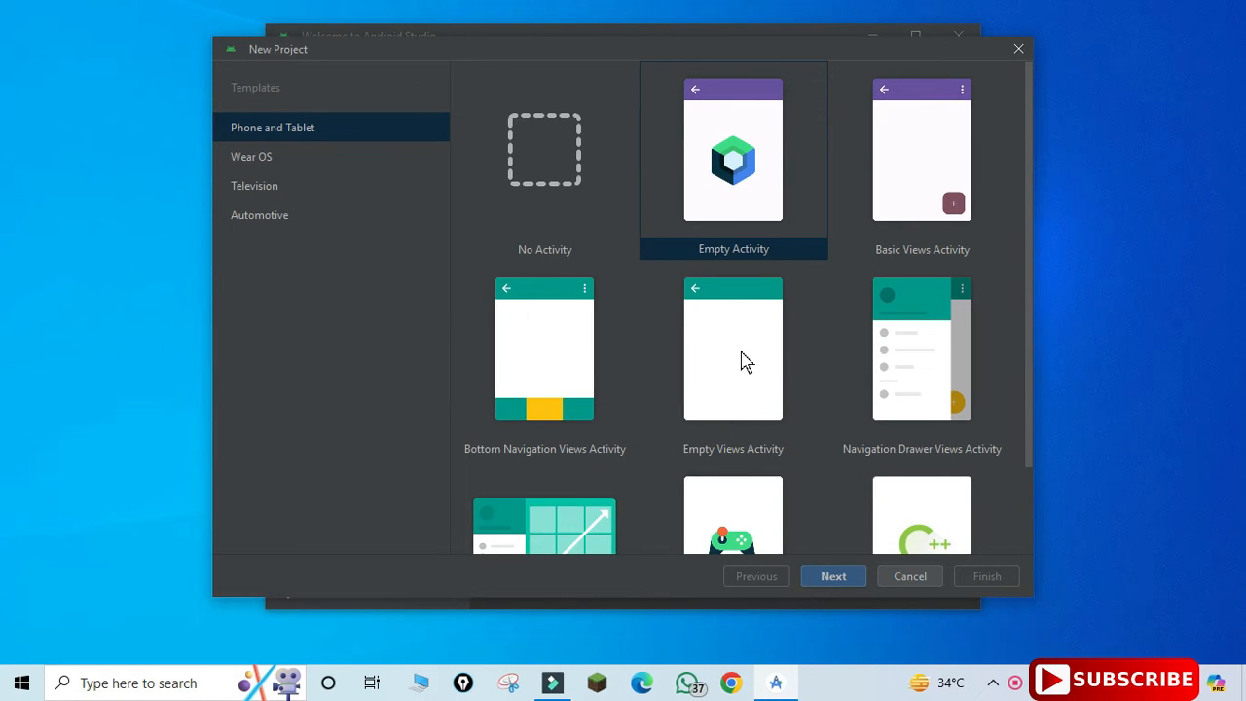
click(732, 348)
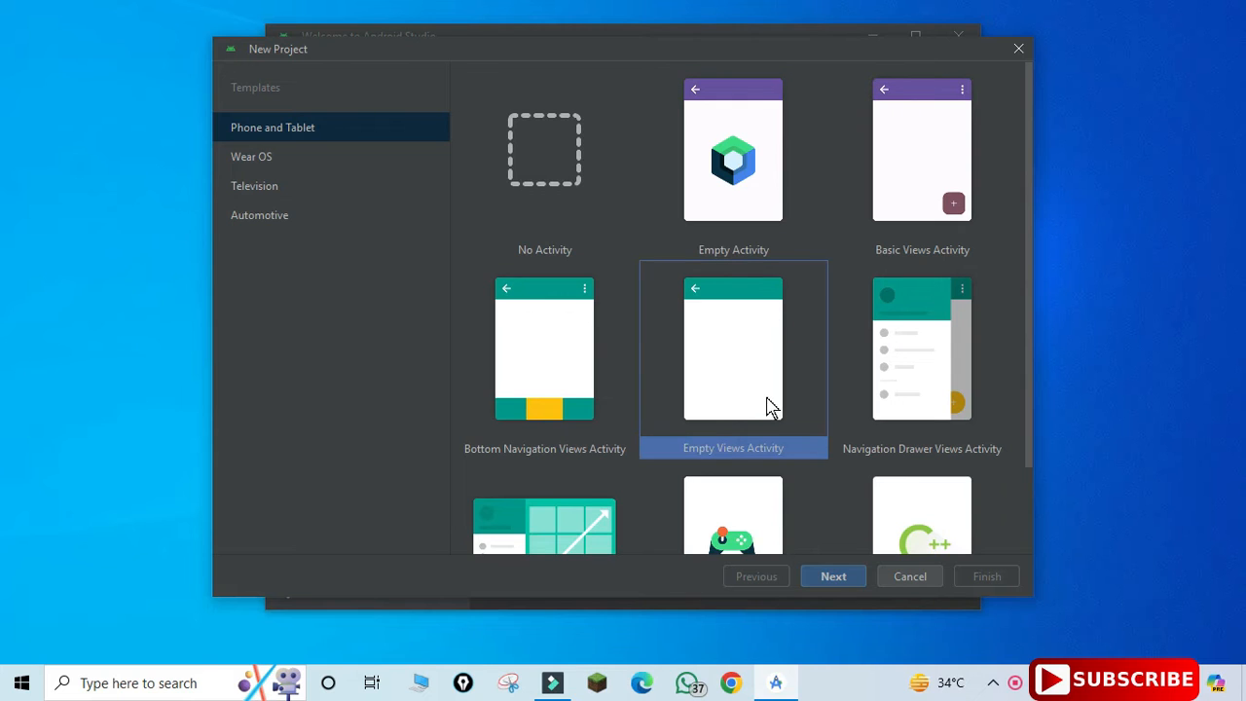
mouse_move(763, 403)
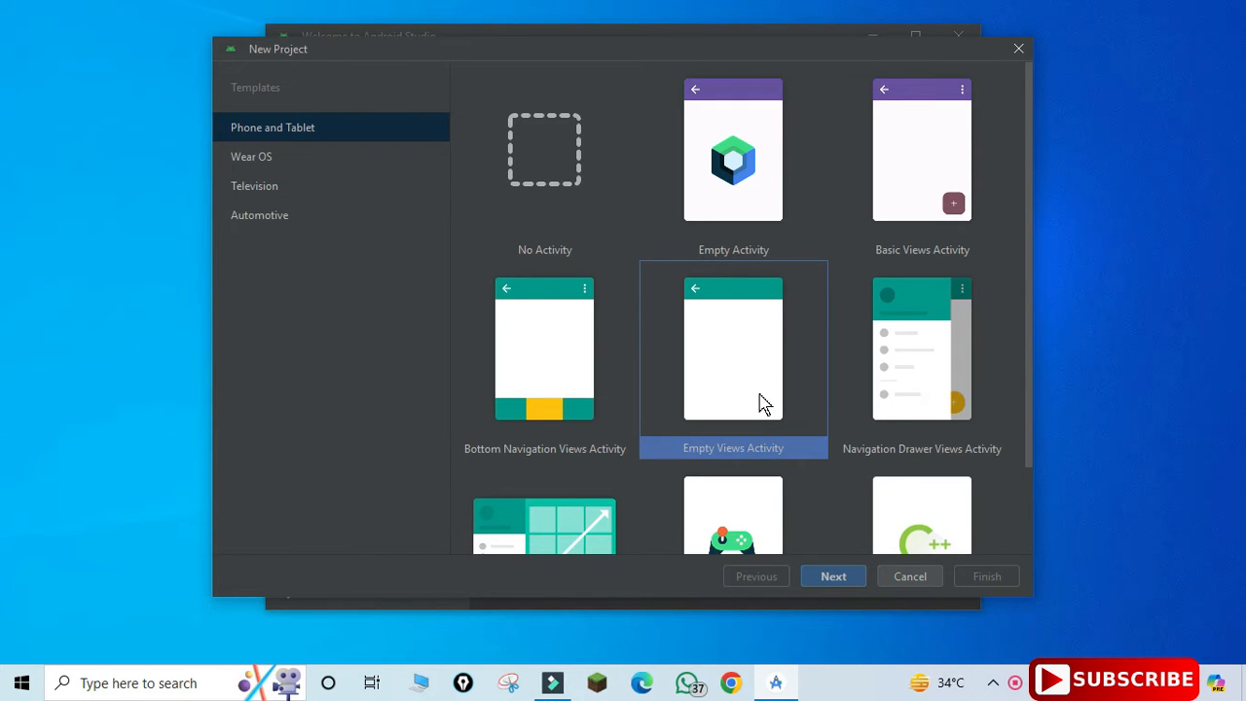
mouse_move(809, 450)
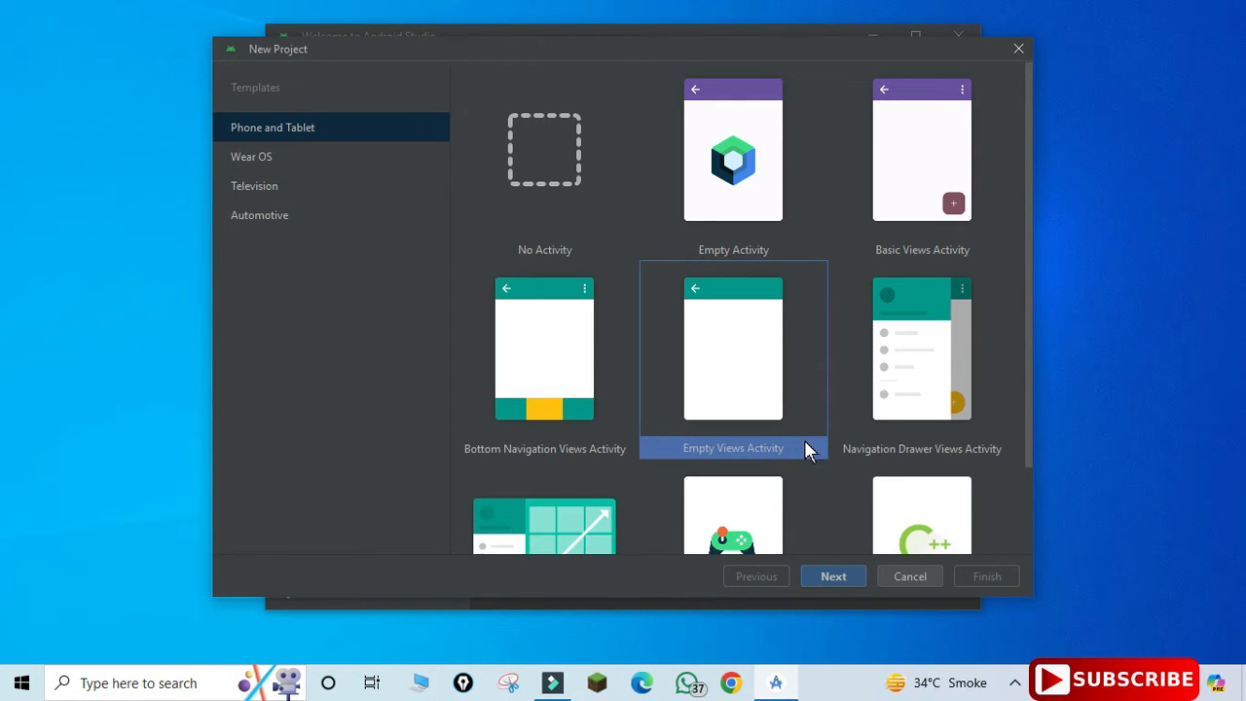
click(834, 577)
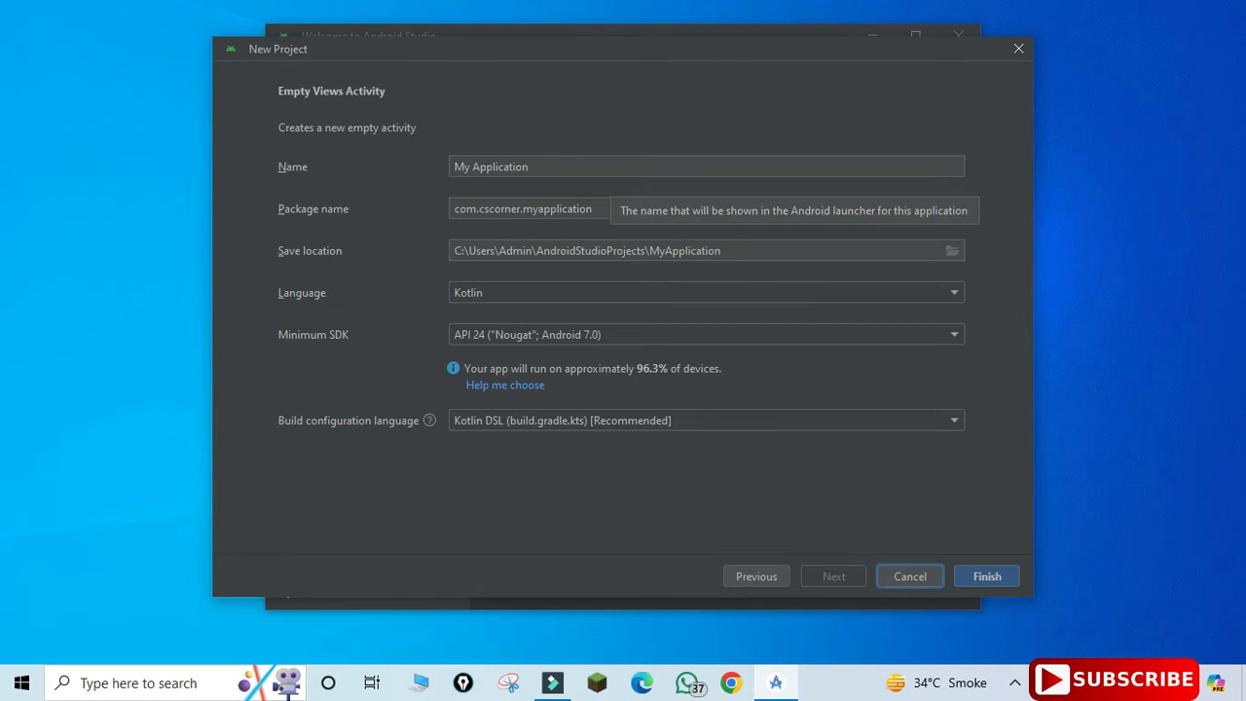
Name the project DemoJava, set the language to Java and finish creating it.
triple_click(705, 166)
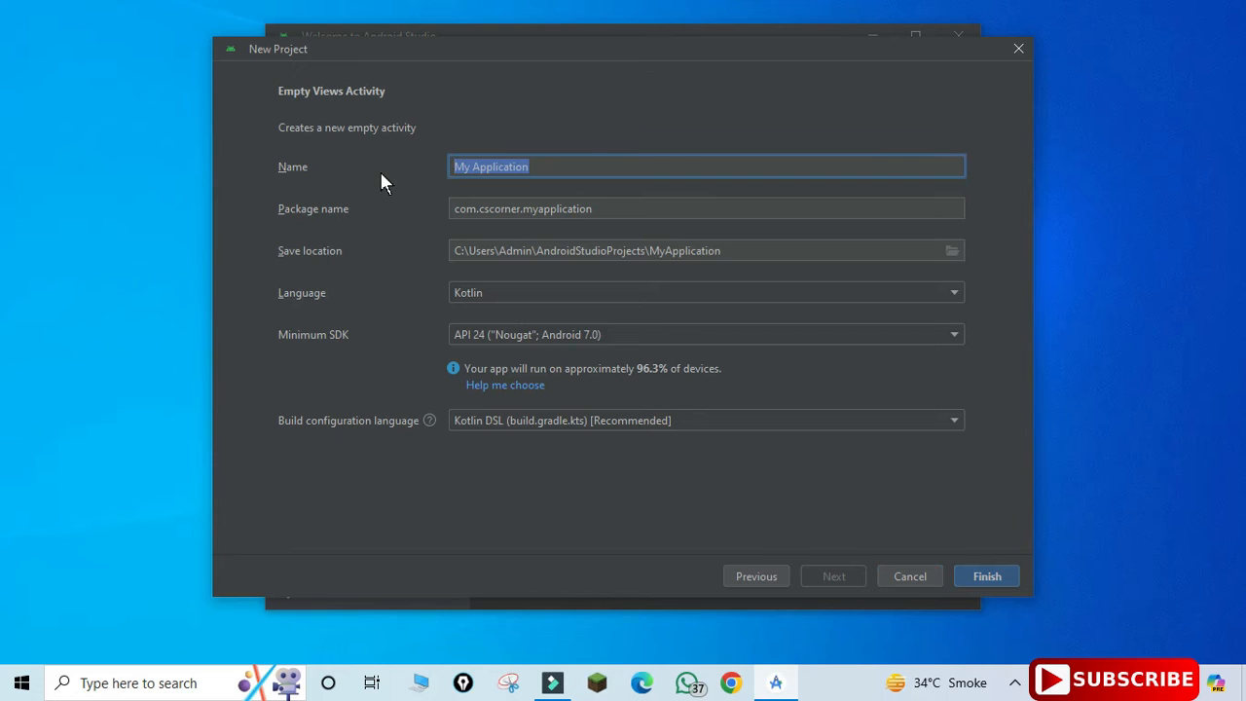
text(Demo)
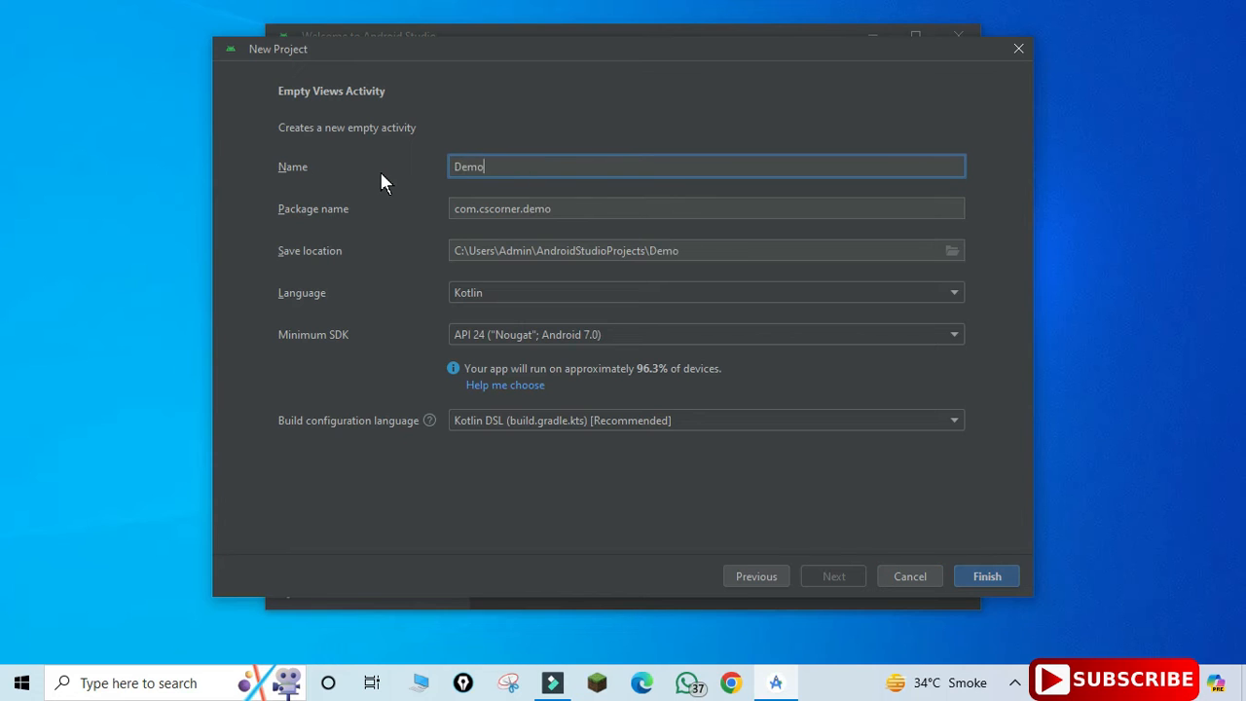
text(Java)
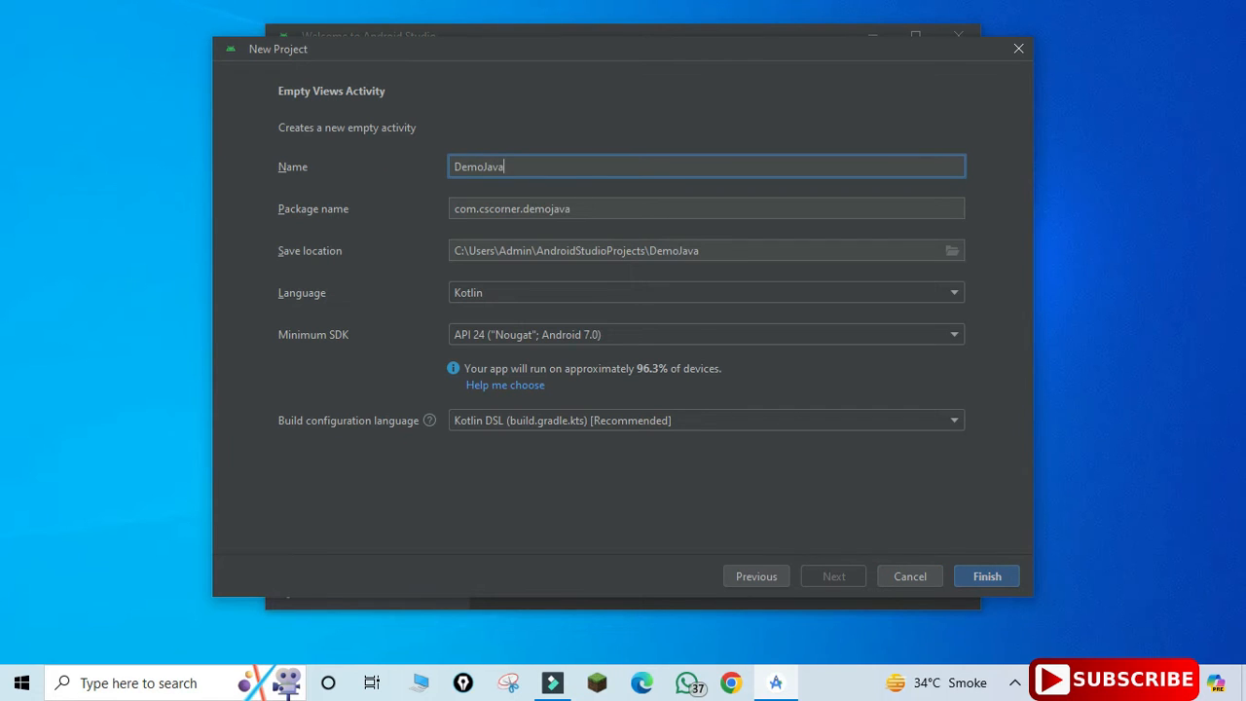
double_click(499, 208)
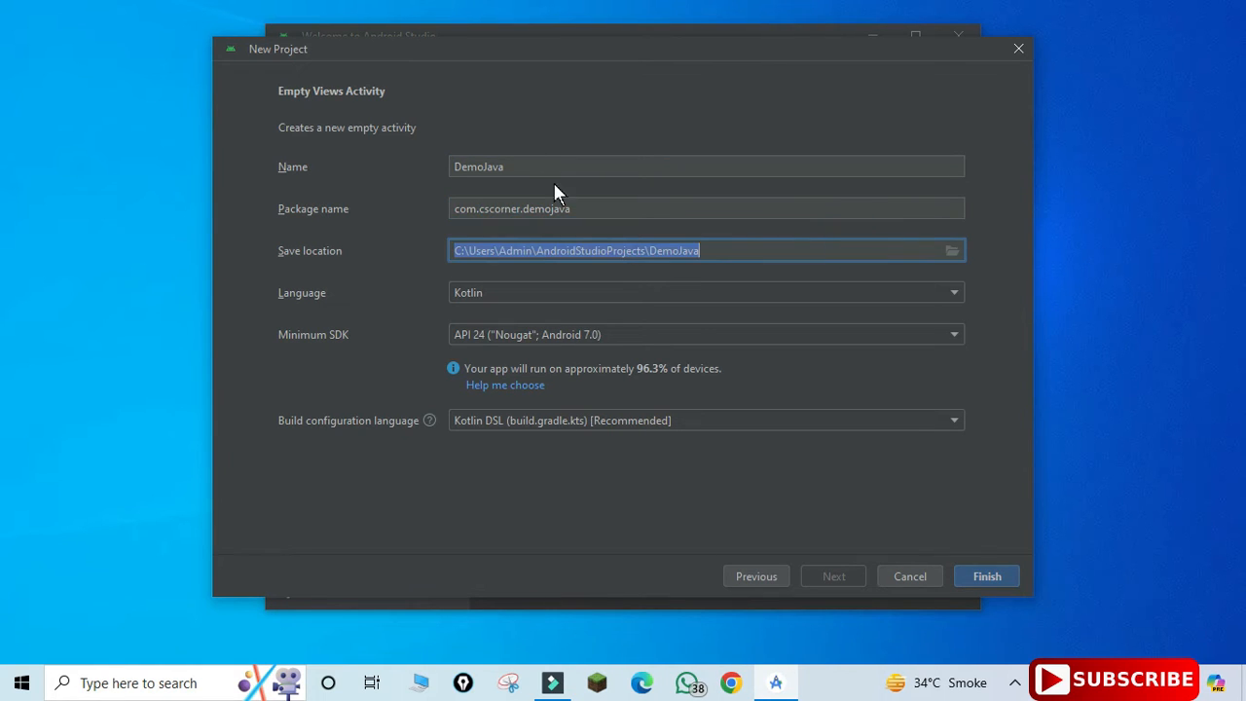
mouse_move(545, 296)
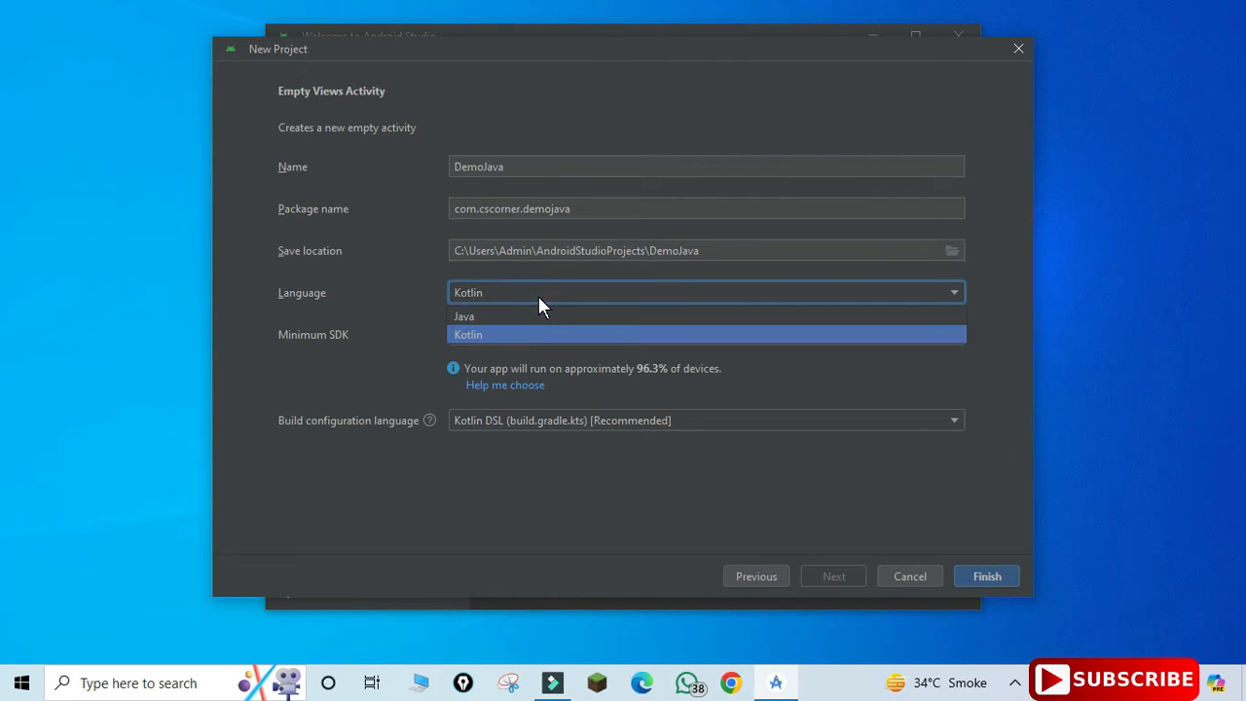
mouse_move(543, 335)
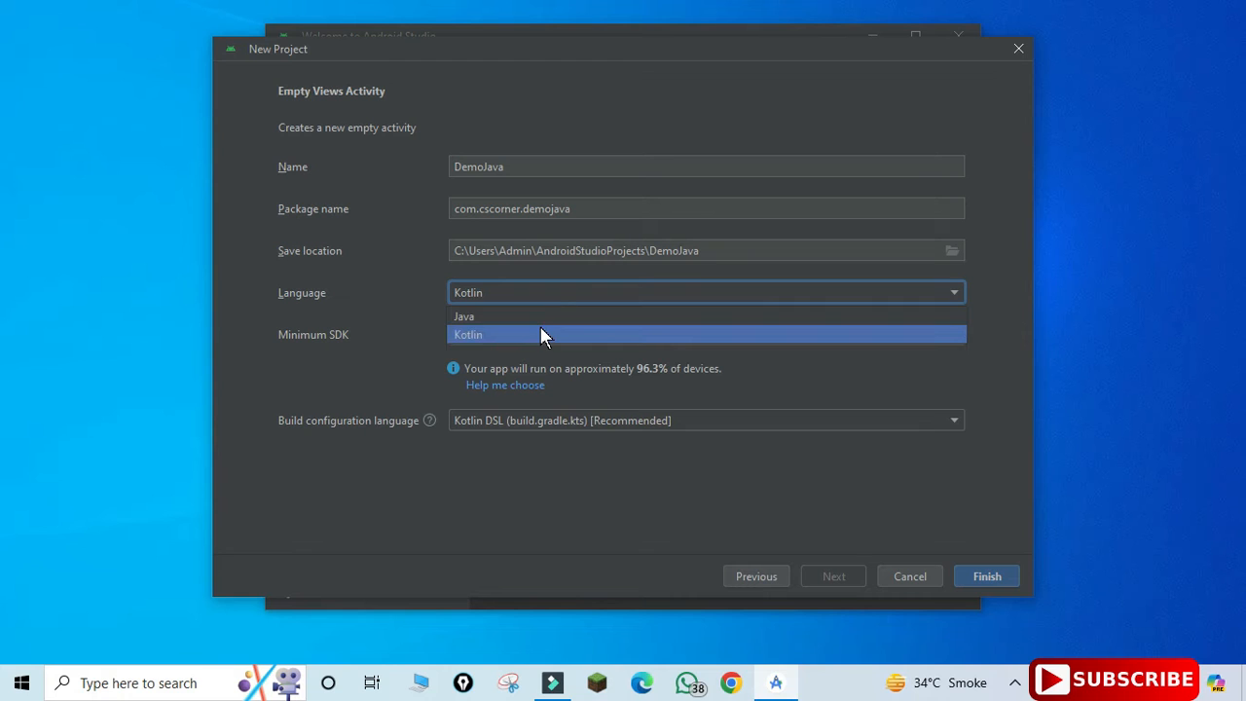
mouse_move(555, 315)
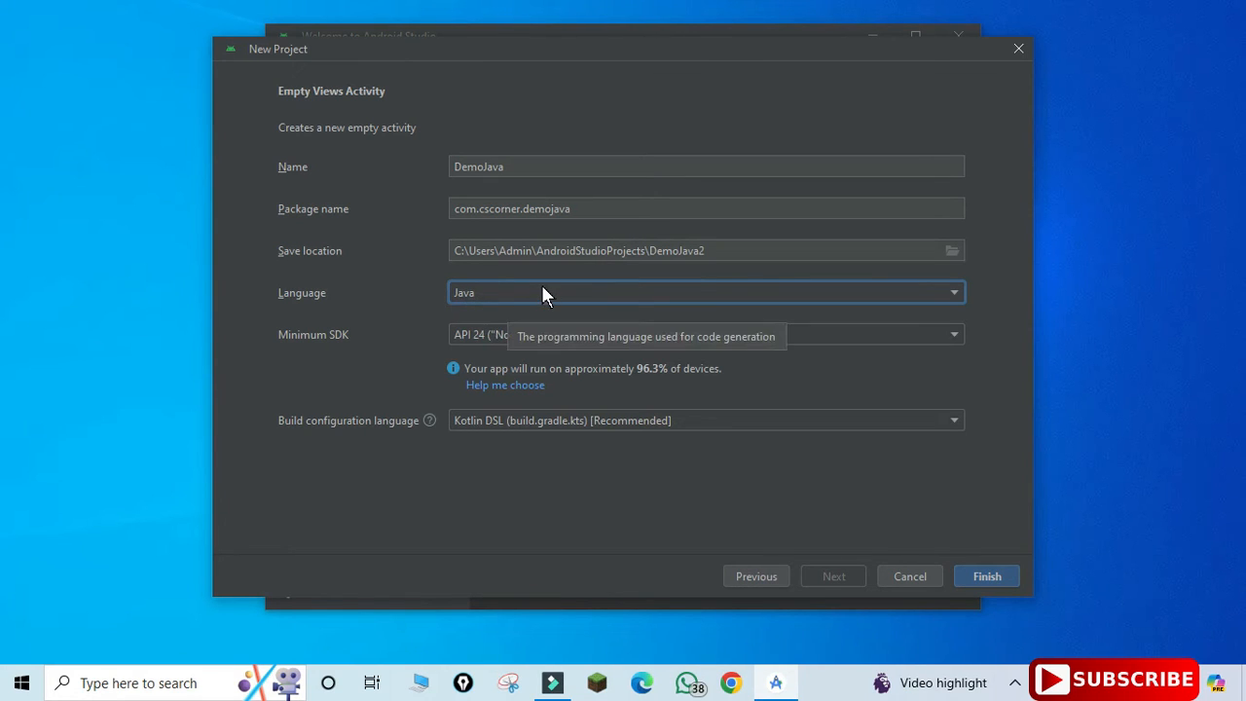
mouse_move(981, 588)
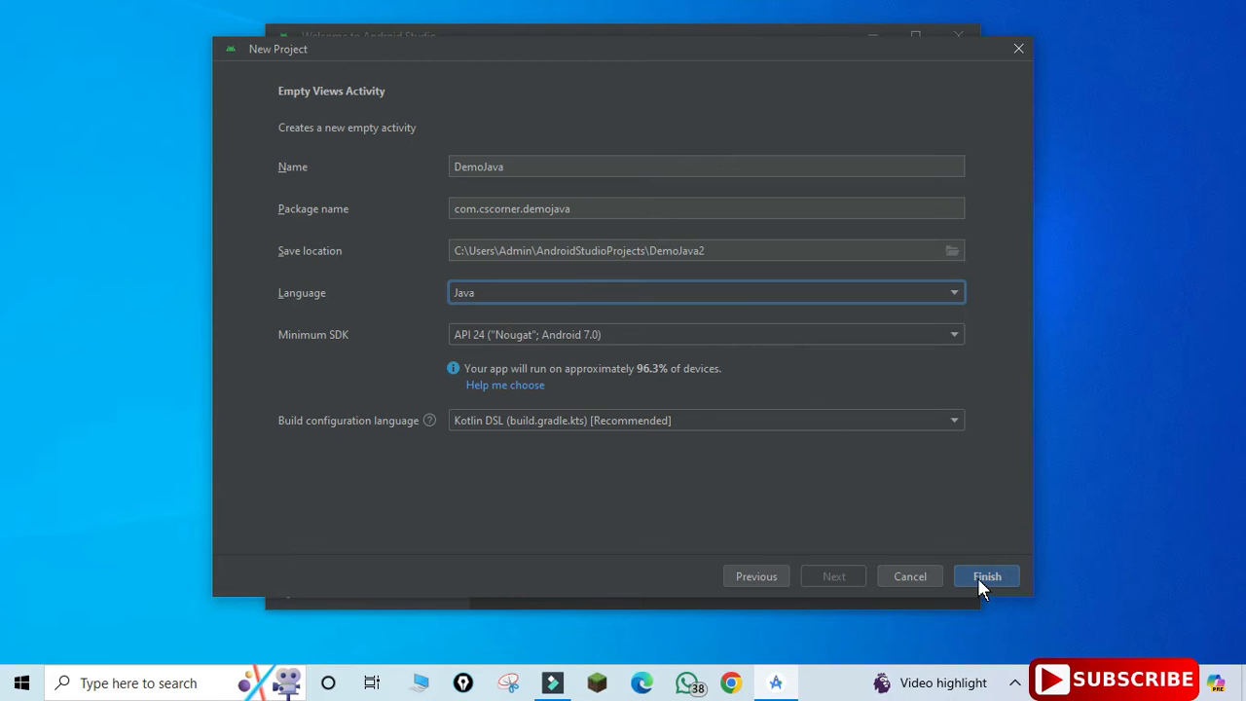
click(986, 576)
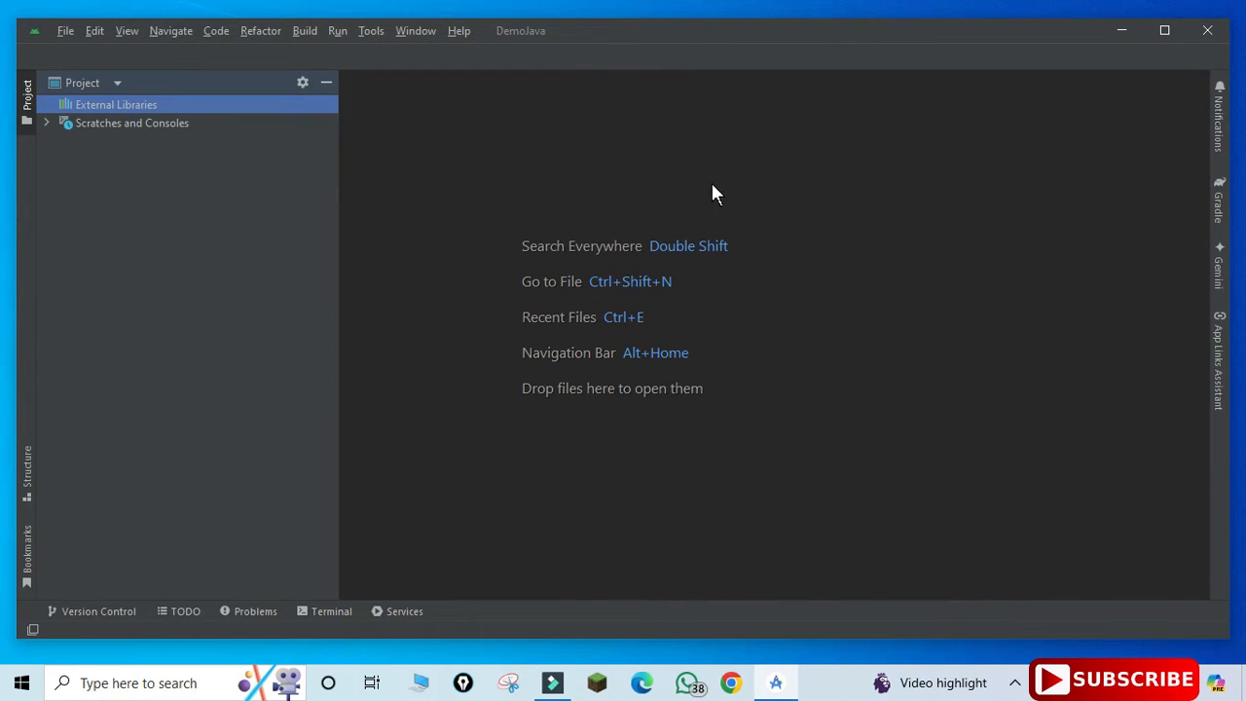
mouse_move(705, 195)
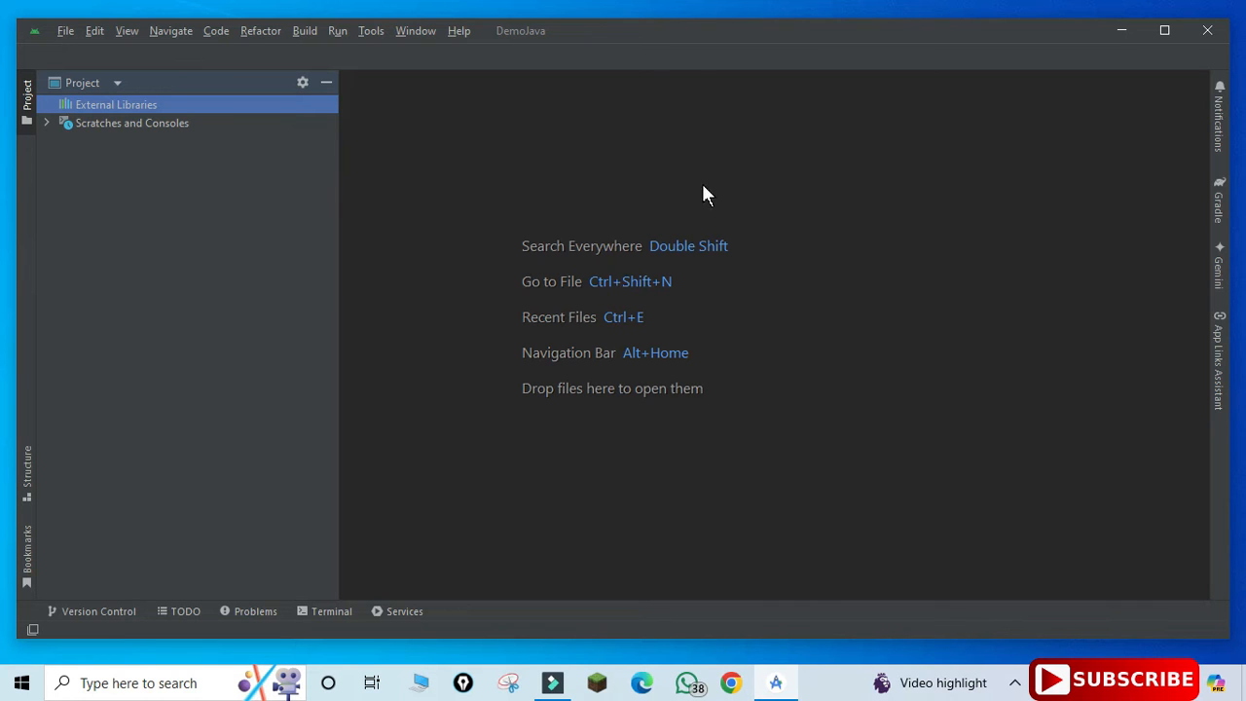
Resize the project window and look over the generated MainActivity onCreate code.
click(1165, 32)
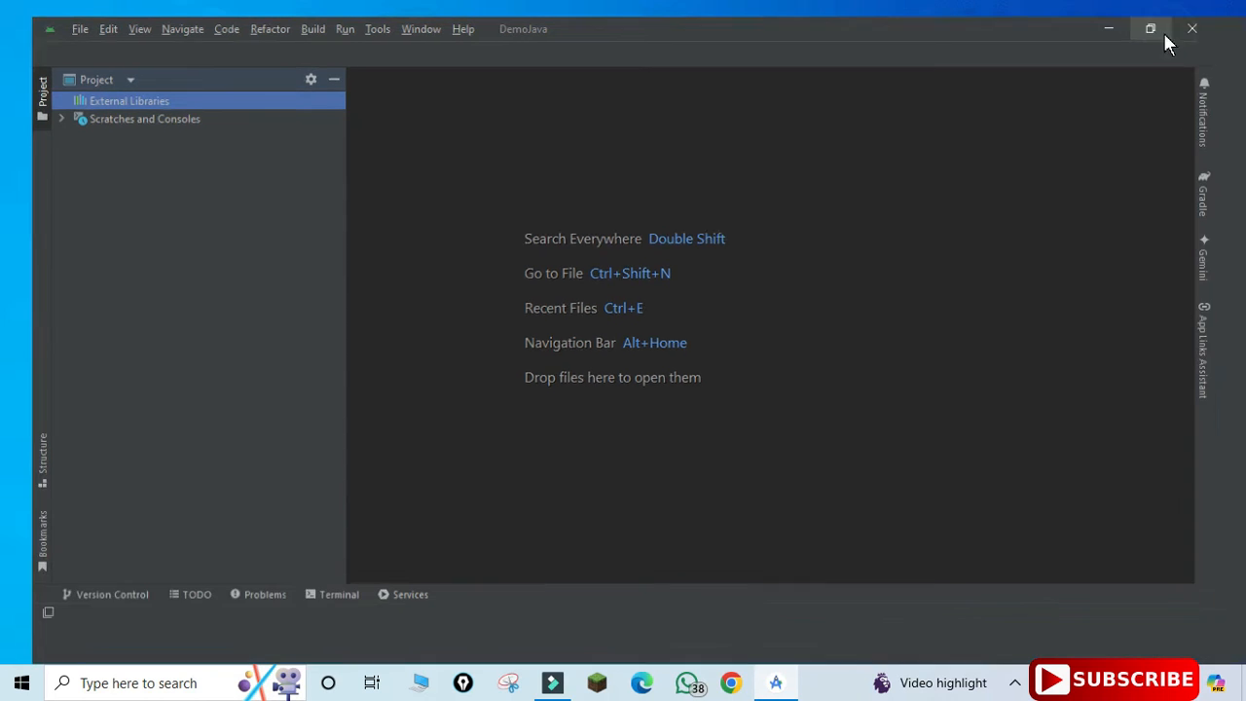
click(1151, 30)
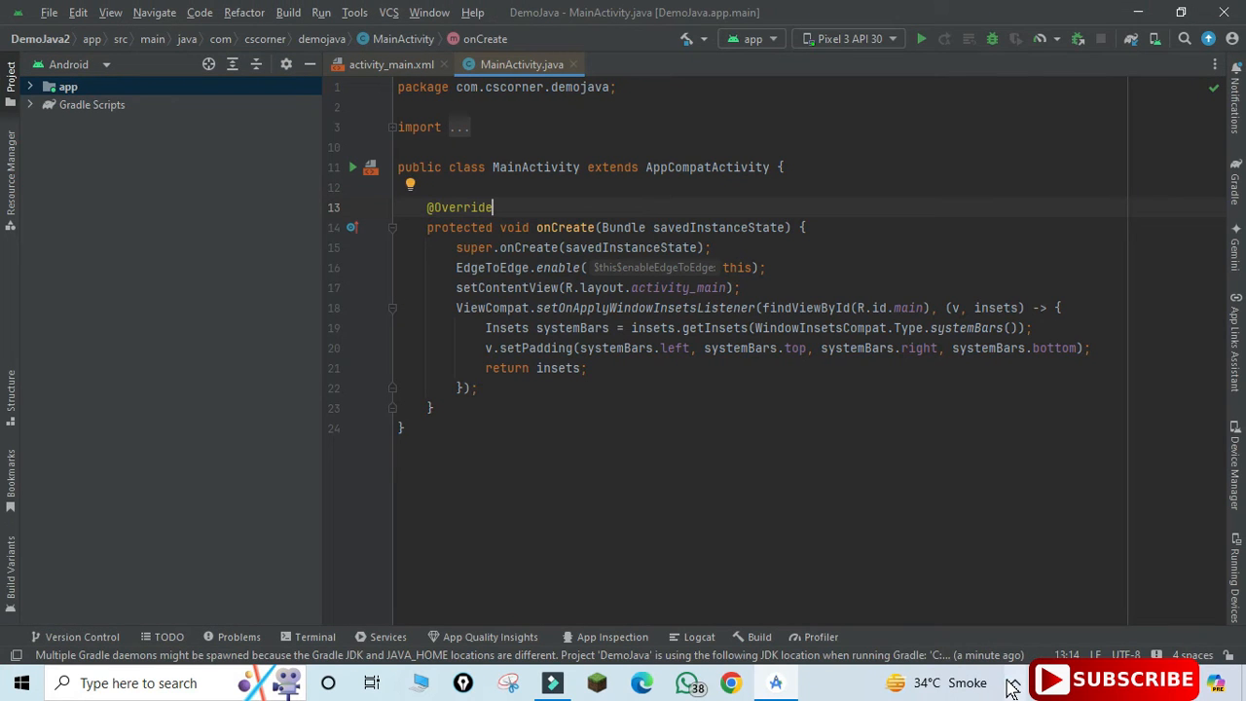
click(401, 428)
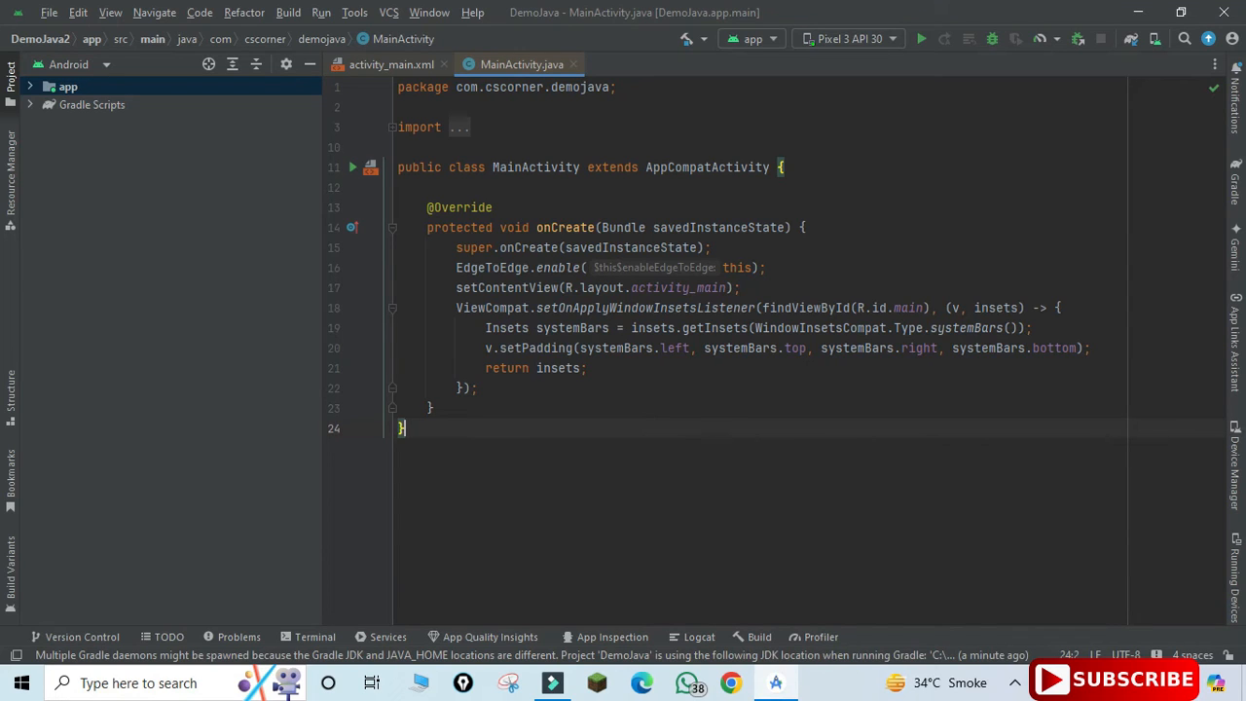
Expand the app module, peek into manifests, then expand the java source folder.
click(67, 85)
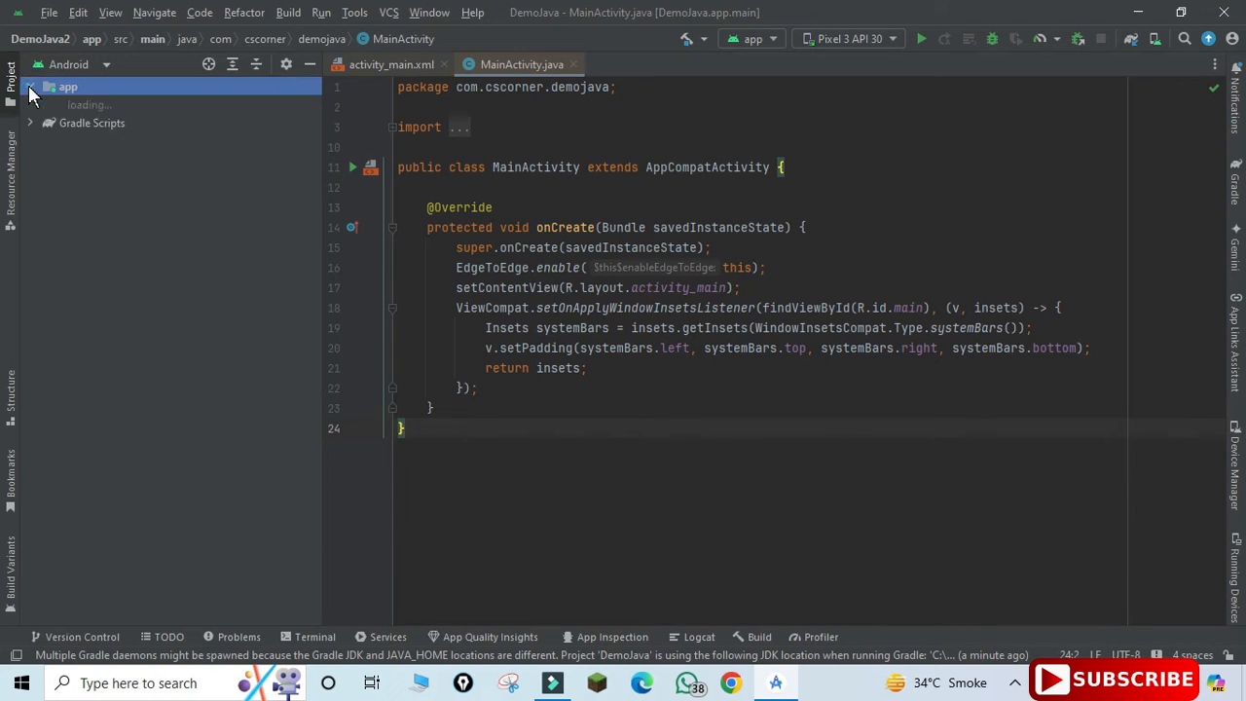
click(29, 86)
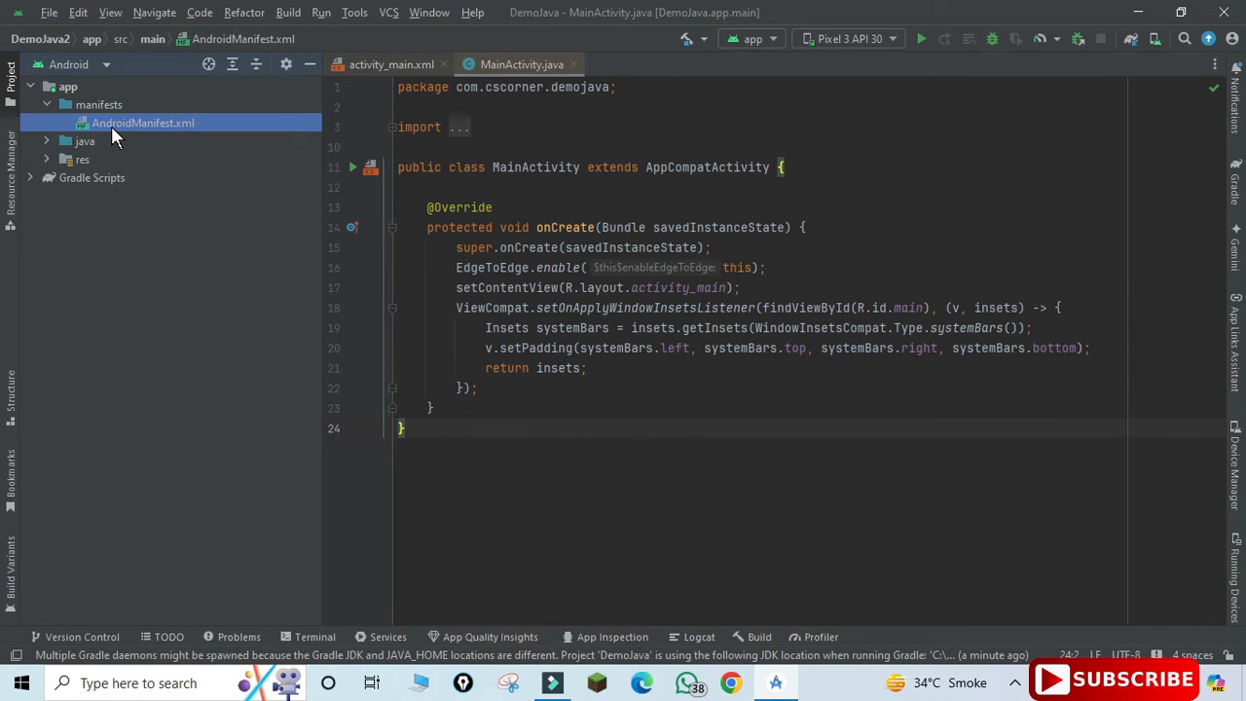
click(46, 105)
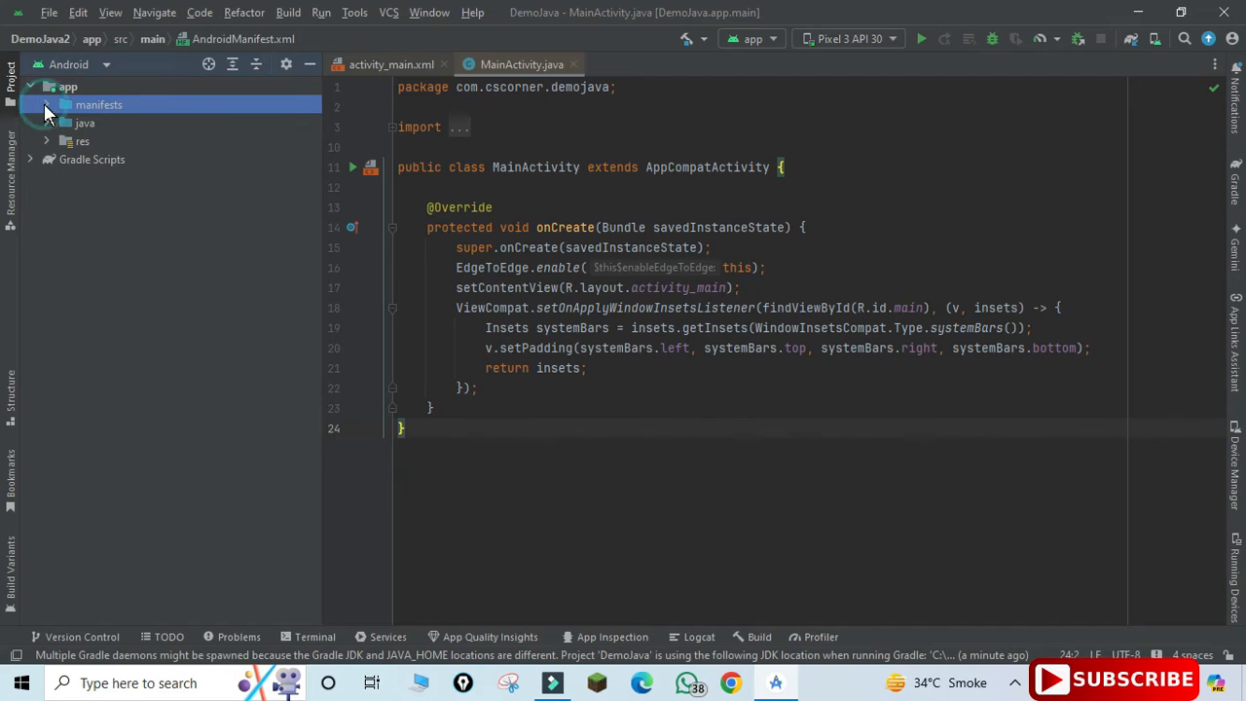
click(47, 123)
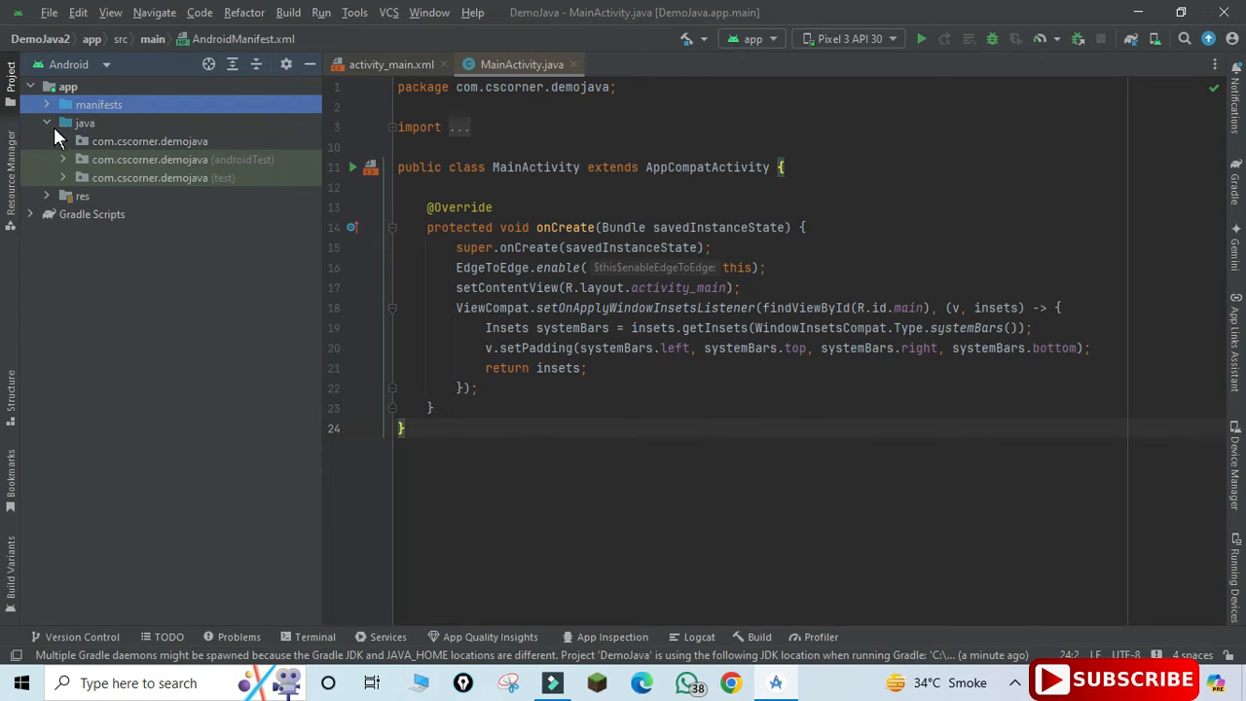
Expand the com.cscorner.demojava package, select MainActivity, then expand the res folder.
click(150, 141)
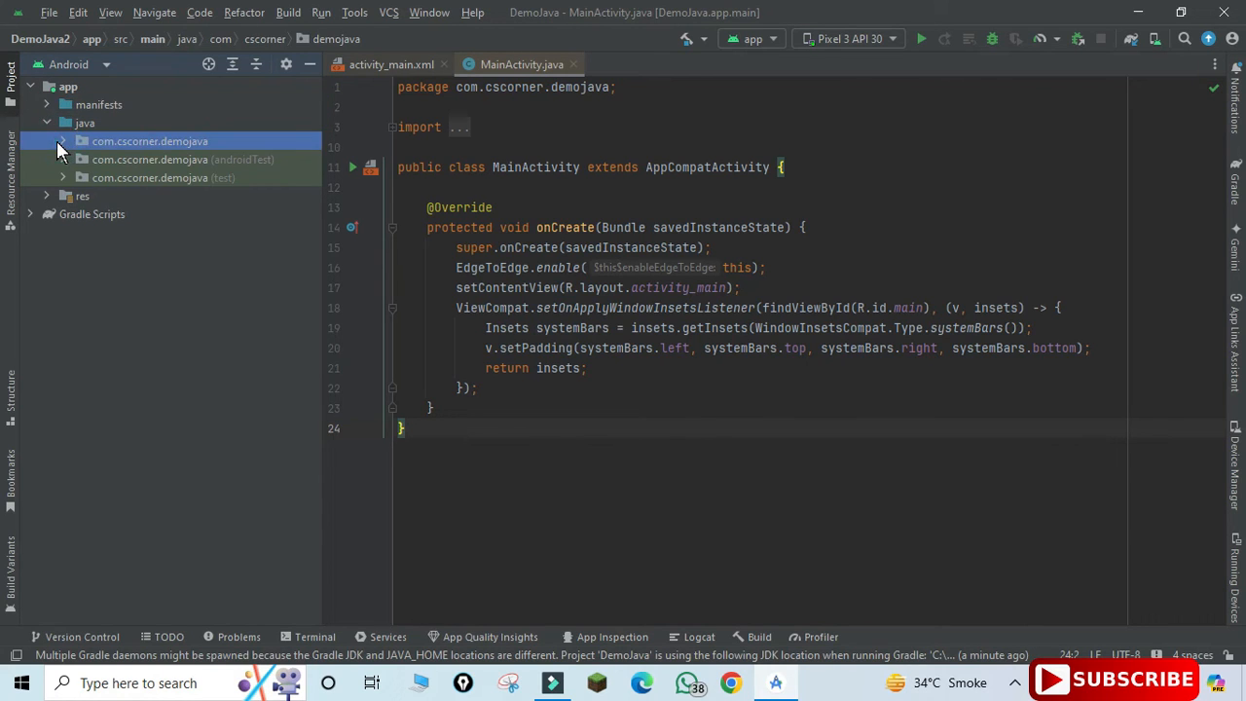
click(63, 140)
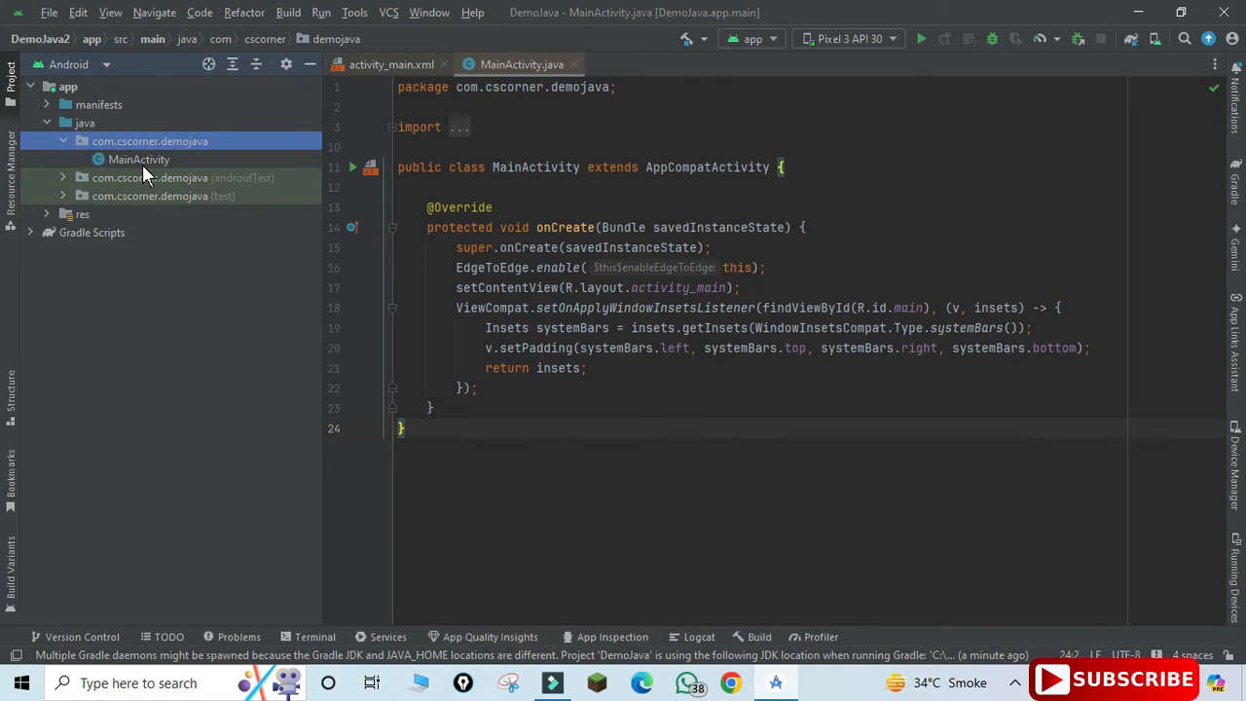
click(138, 159)
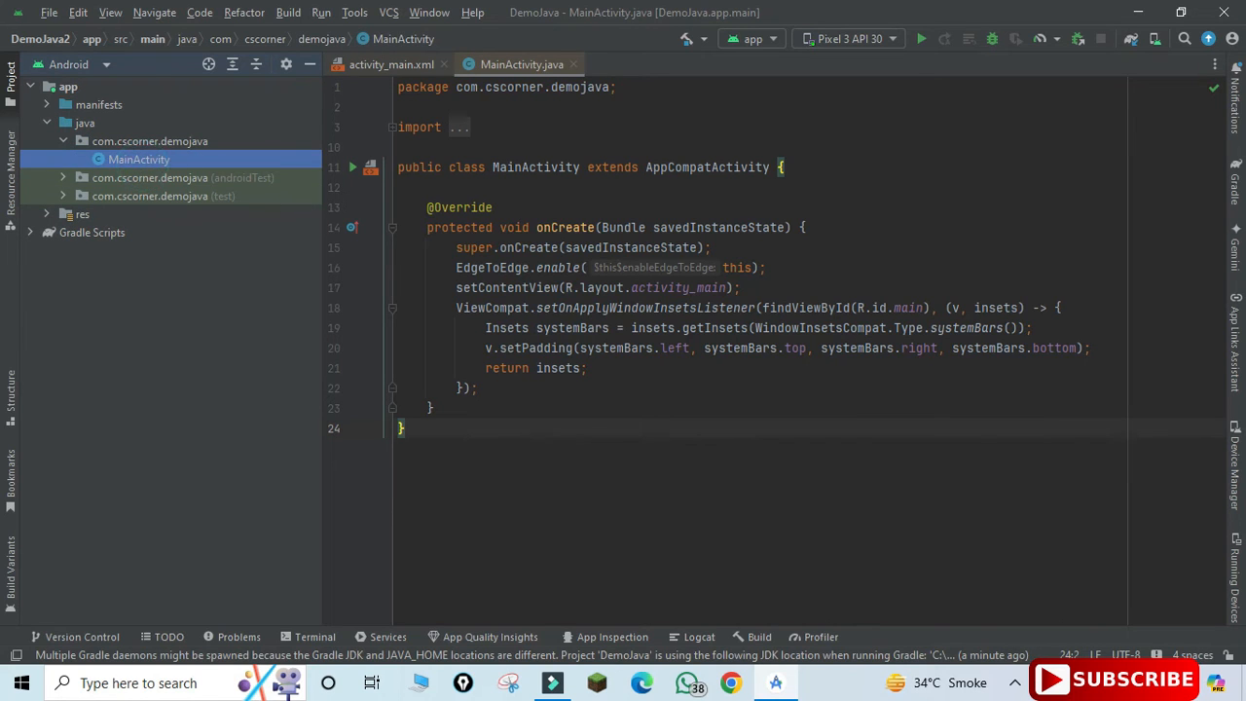
click(475, 247)
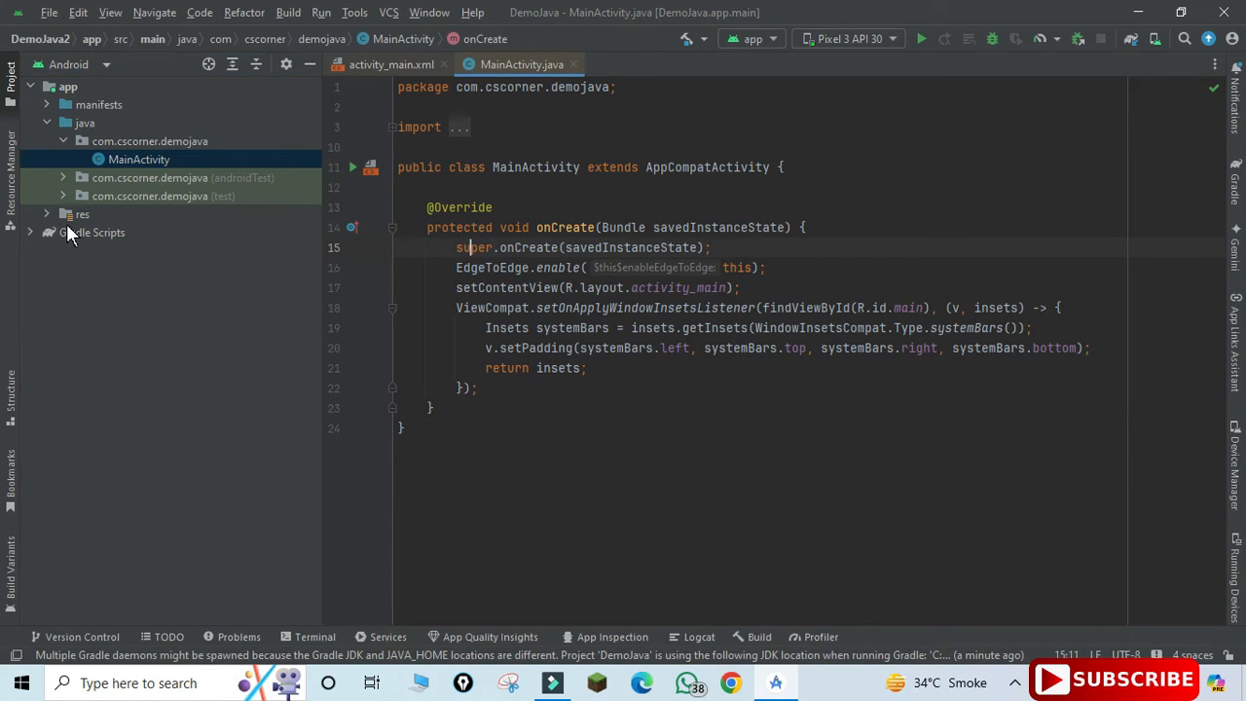
click(81, 213)
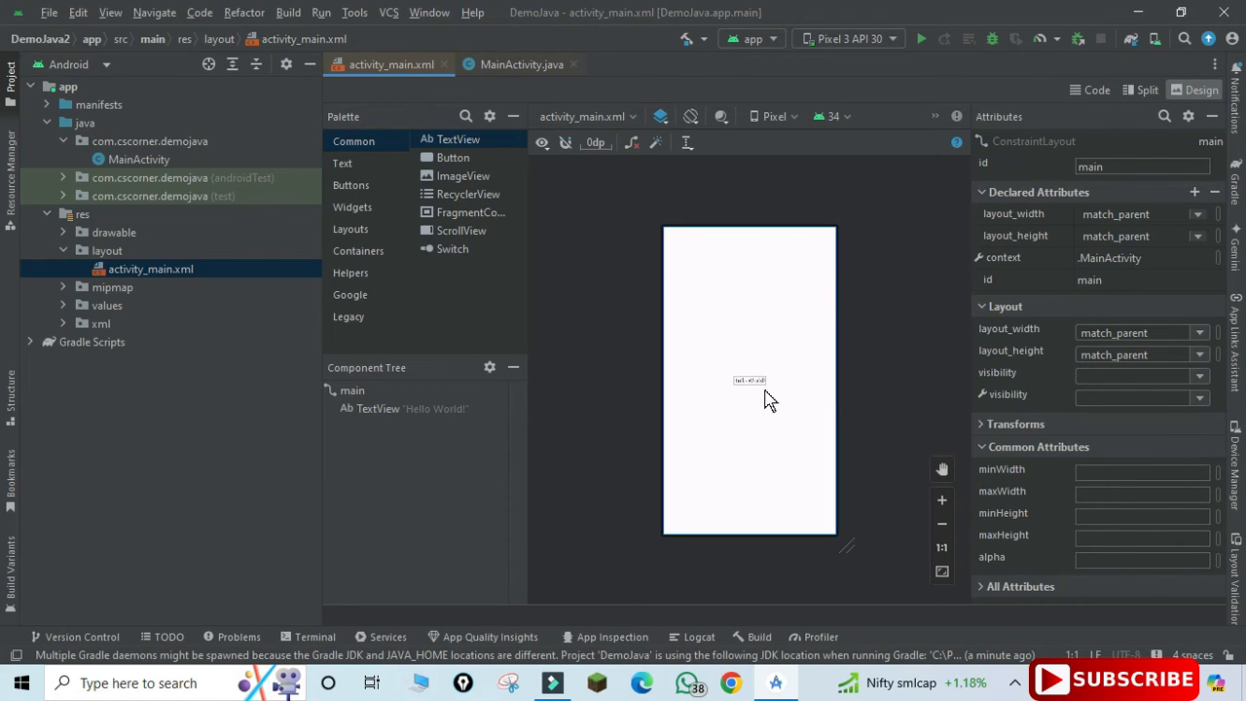
mouse_move(943, 499)
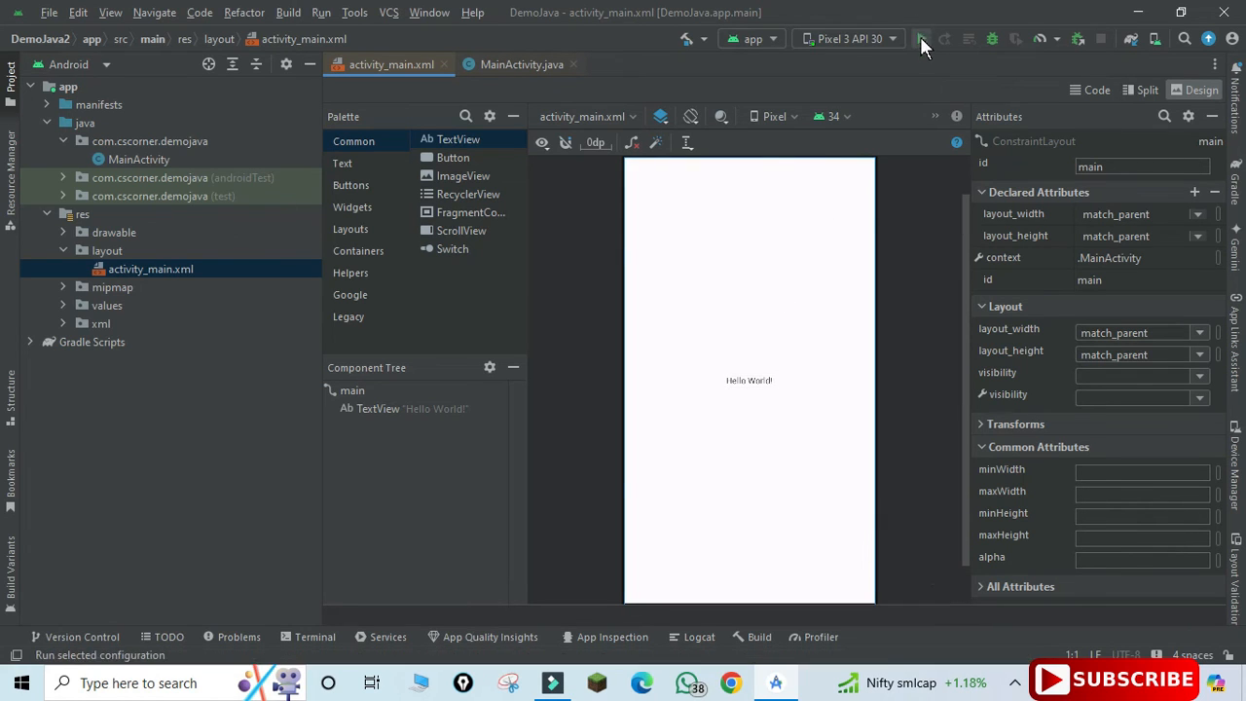
mouse_move(923, 39)
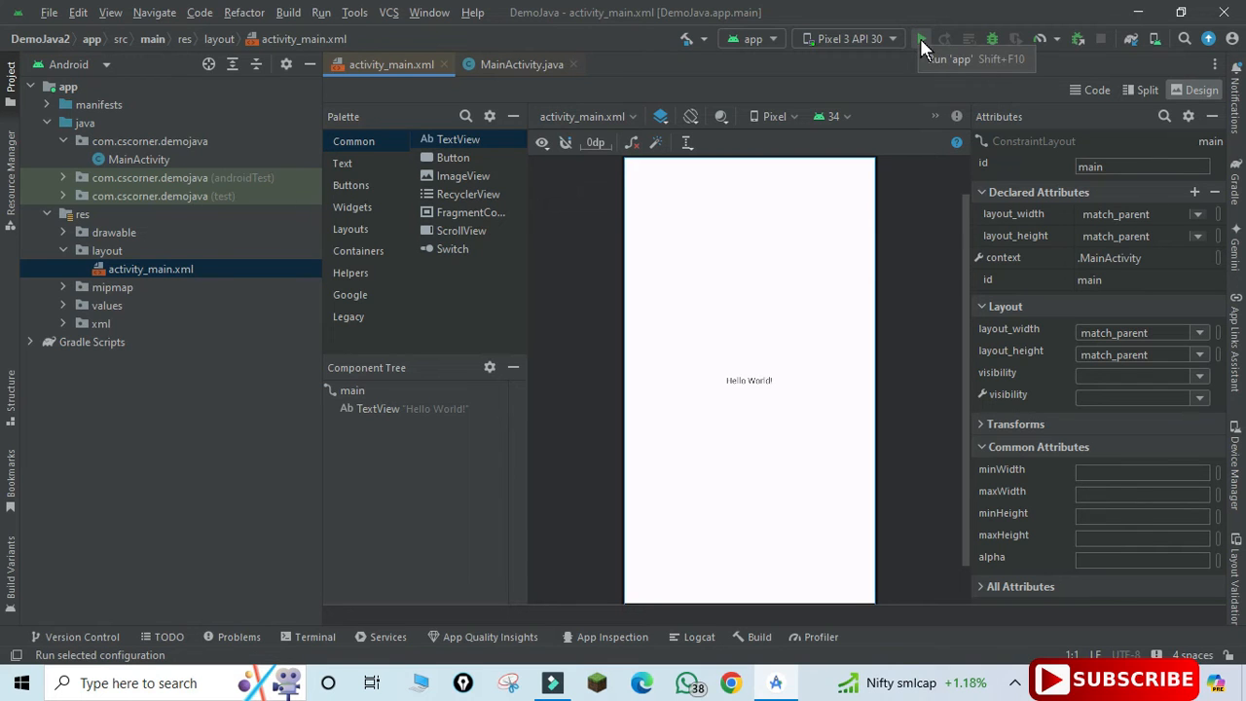
Run the app on the Pixel 3 API 30 emulator with the activity_main layout open.
click(921, 39)
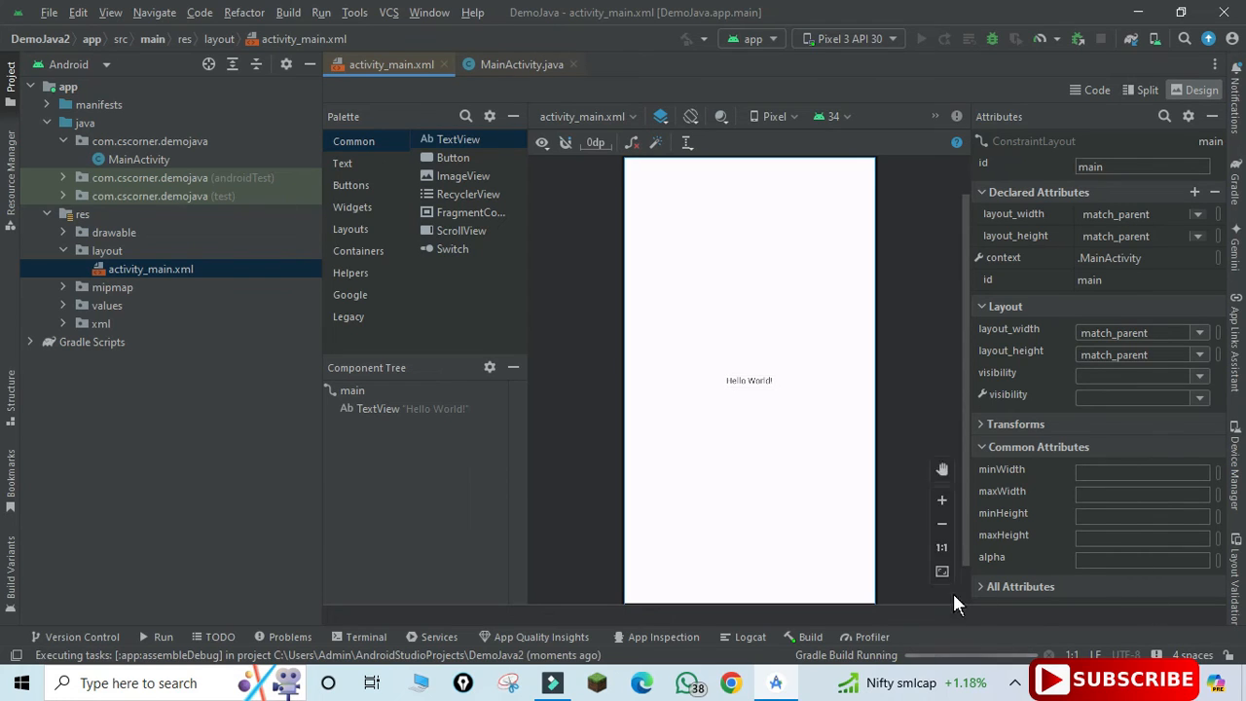
mouse_move(1024, 666)
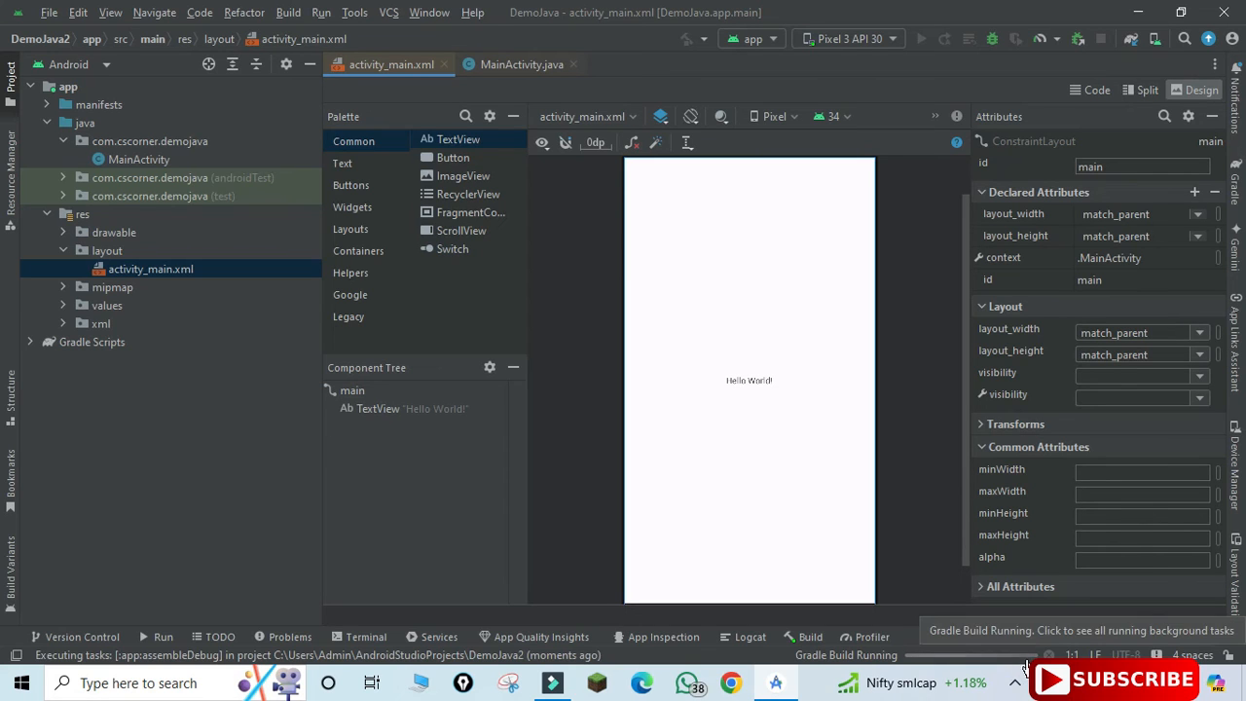
click(1016, 681)
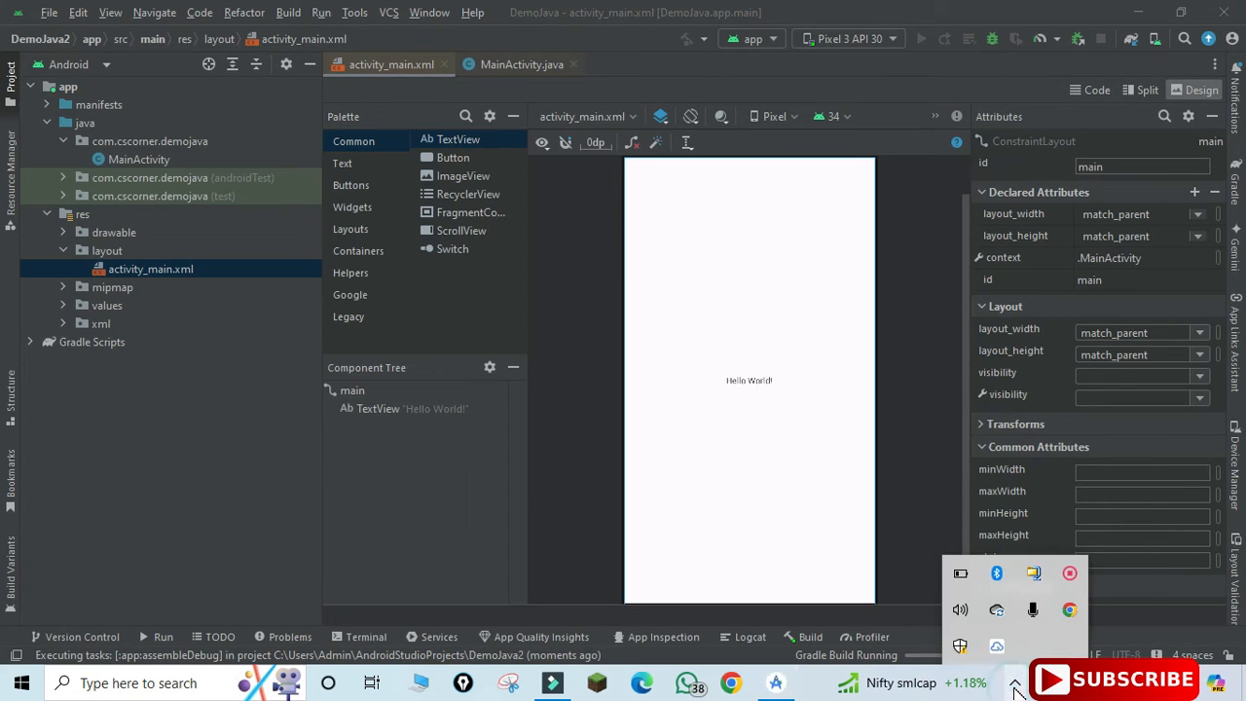
click(919, 39)
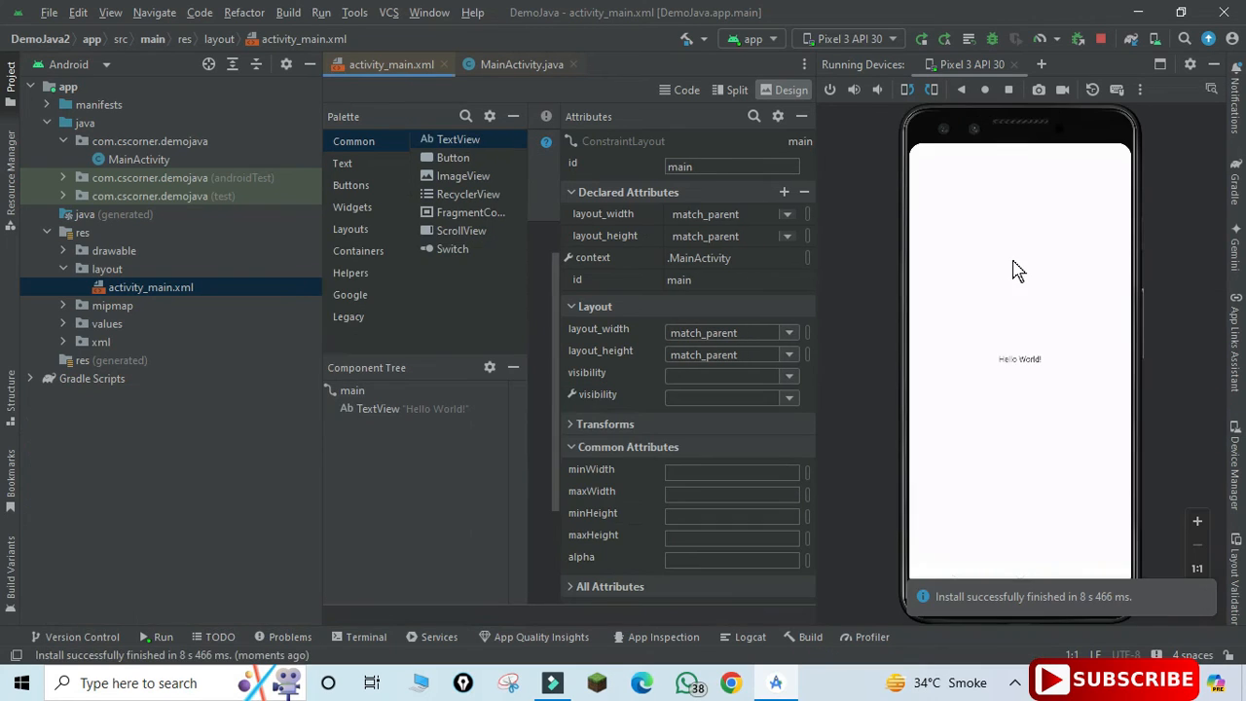
mouse_move(1033, 386)
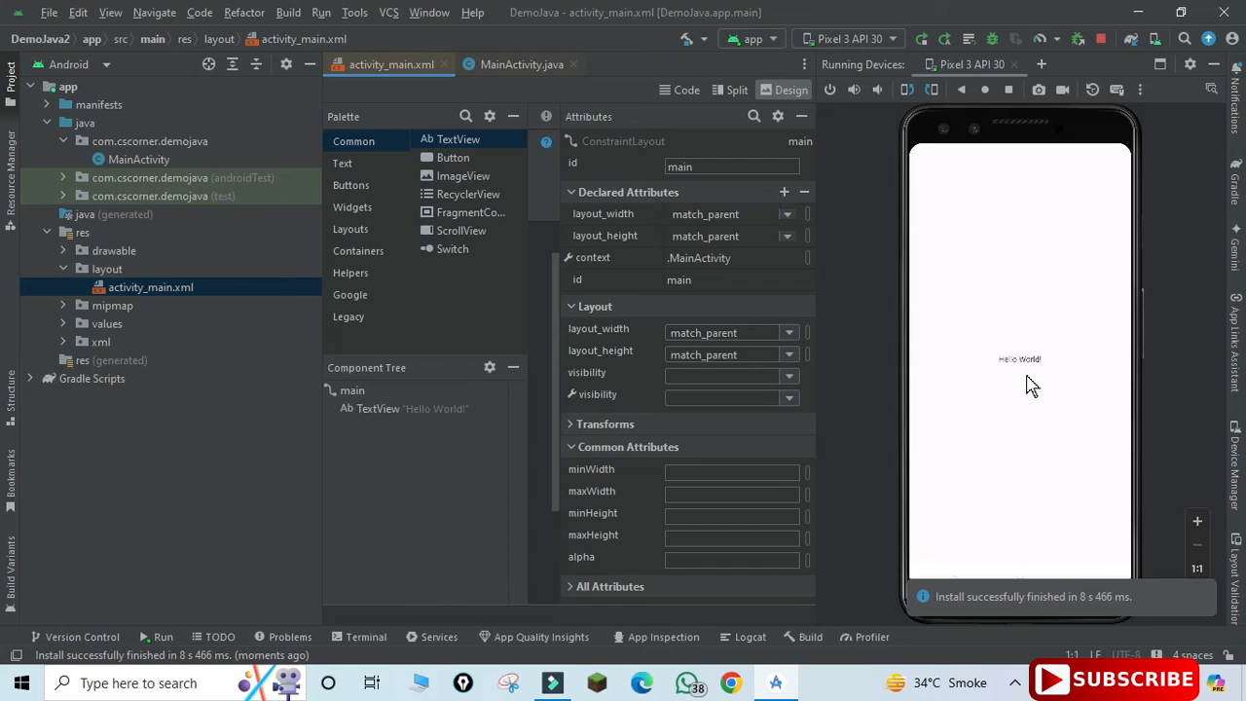
Enlarge the emulator showing Hello World!, then view activity_main.xml as XML code.
click(1197, 522)
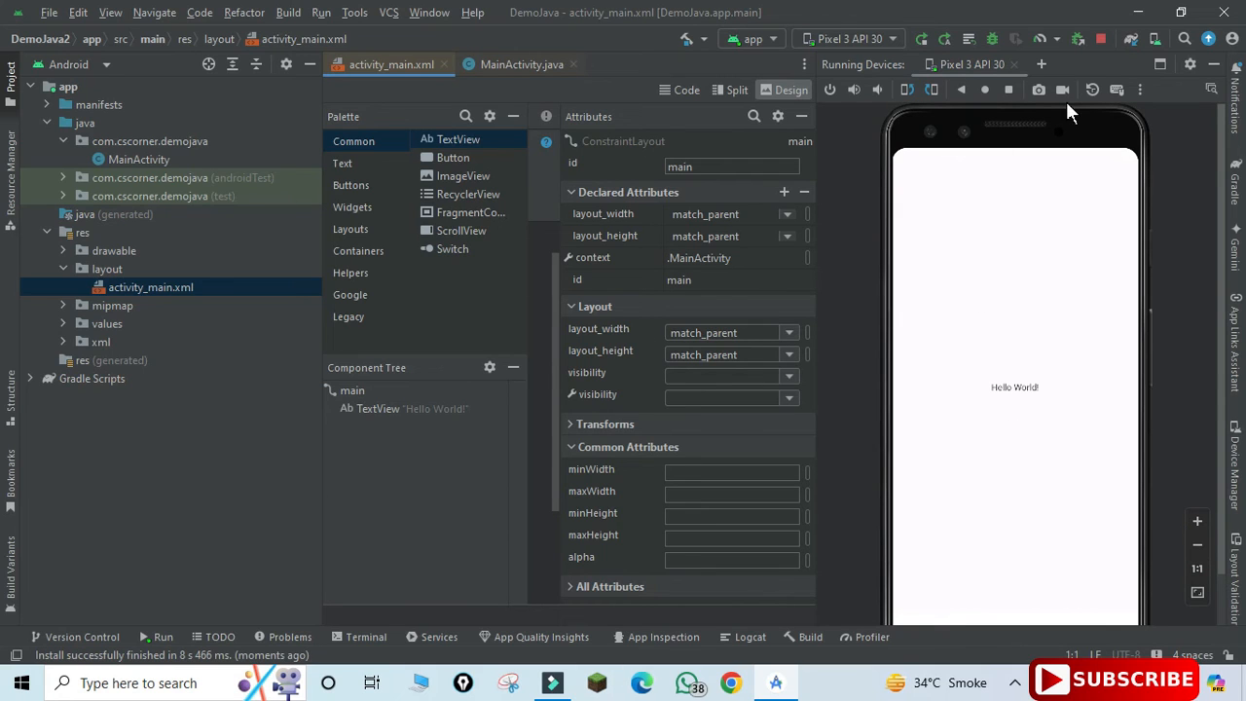
mouse_move(1100, 39)
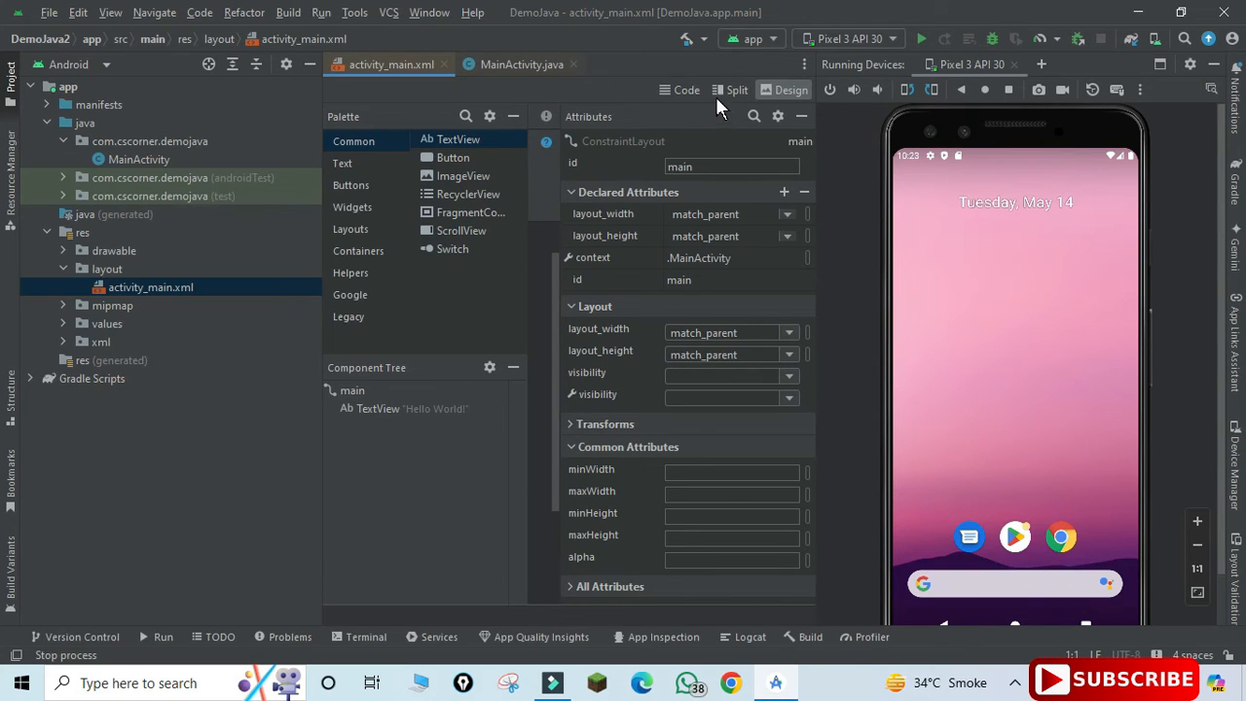
click(680, 90)
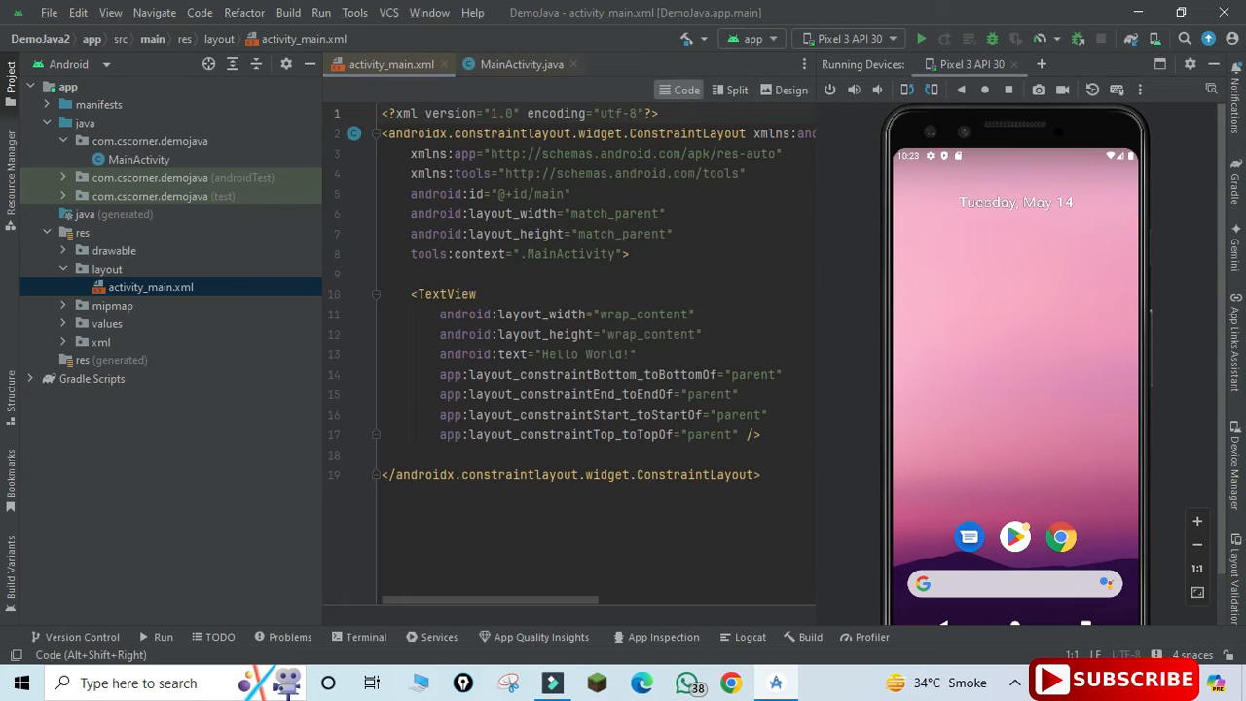